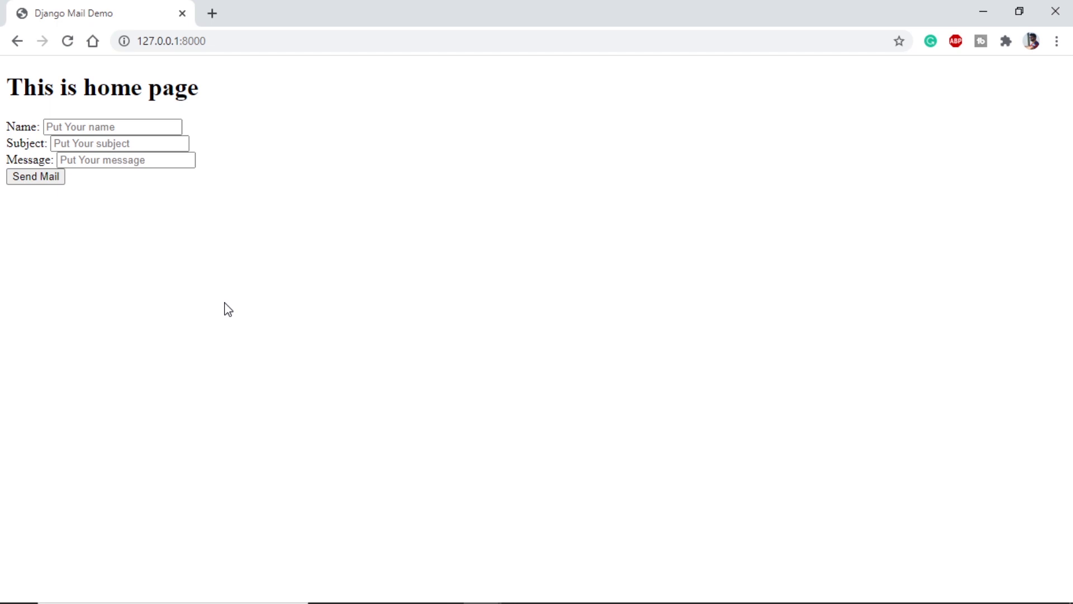
mouse_move(83, 190)
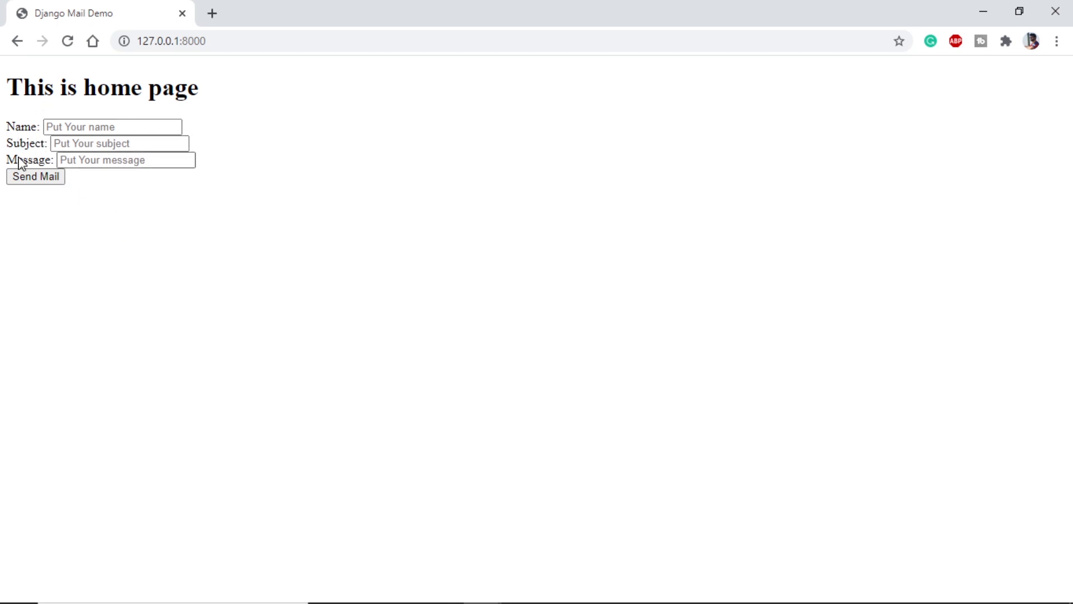
mouse_move(35, 176)
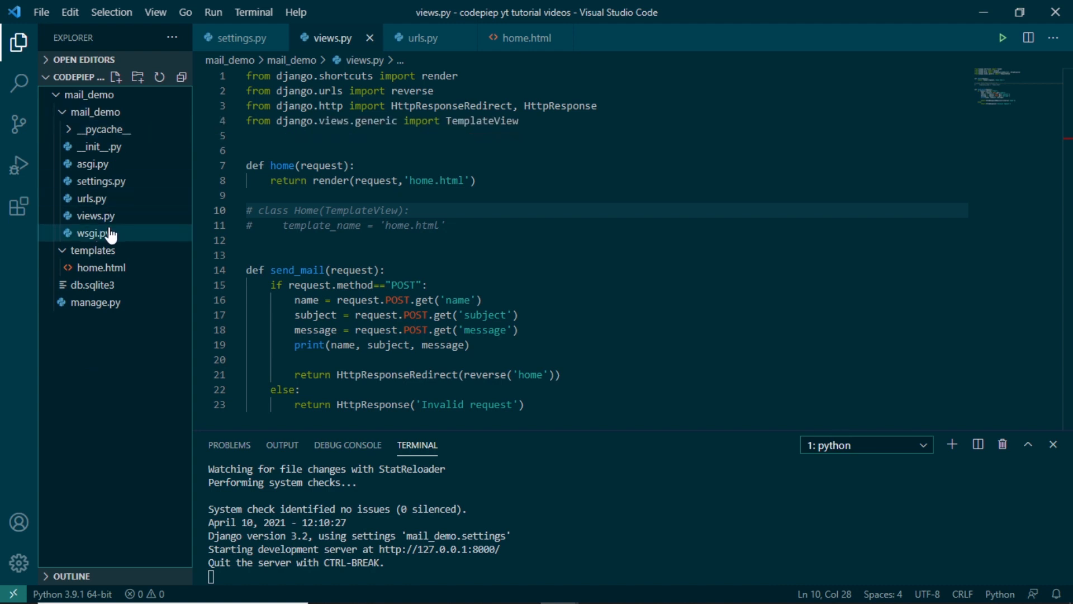
mouse_move(89, 232)
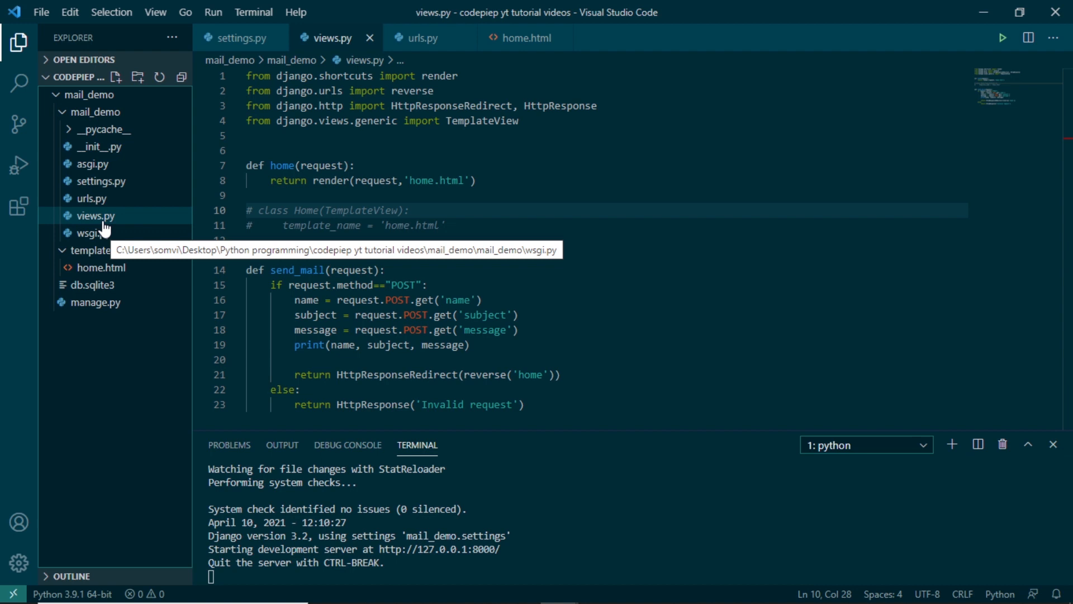
mouse_move(95, 215)
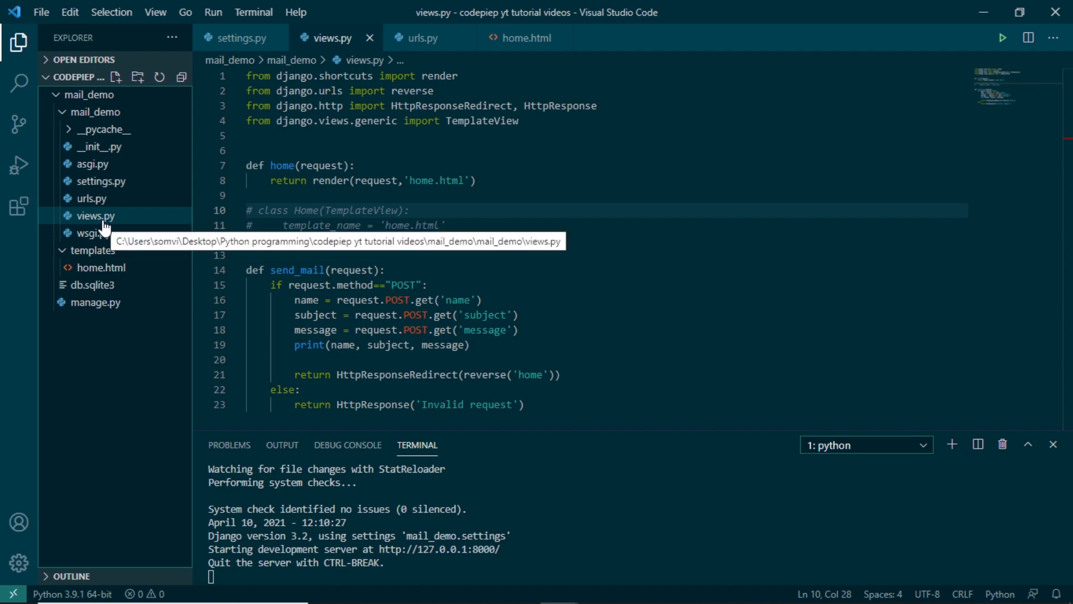
- Select the commented-out Home class lines and the home view function in the code
click(95, 216)
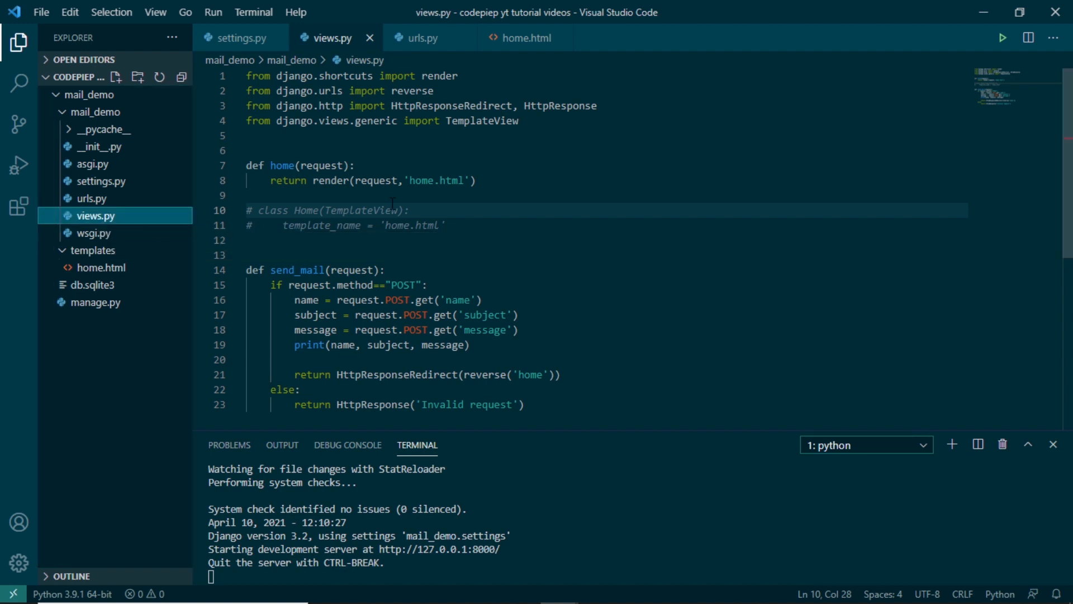
drag(245, 165, 477, 180)
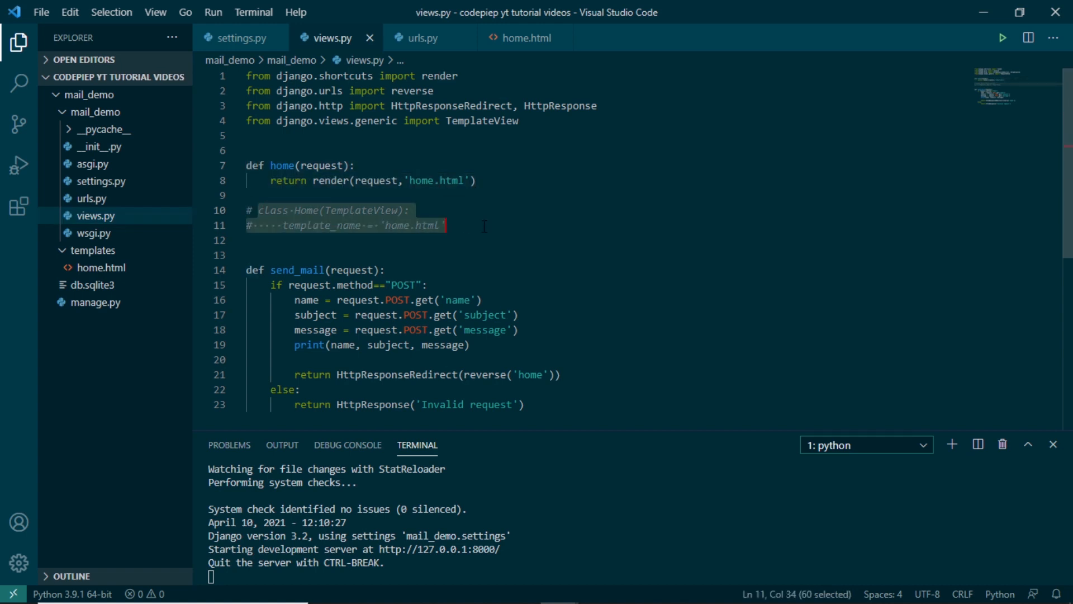
mouse_move(327, 222)
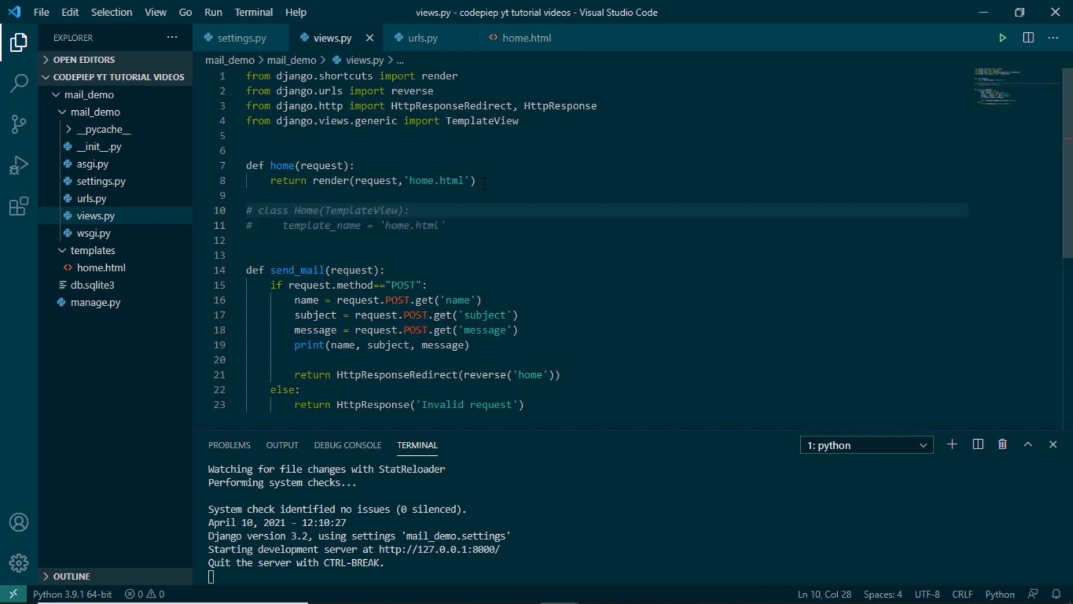
drag(257, 165, 476, 180)
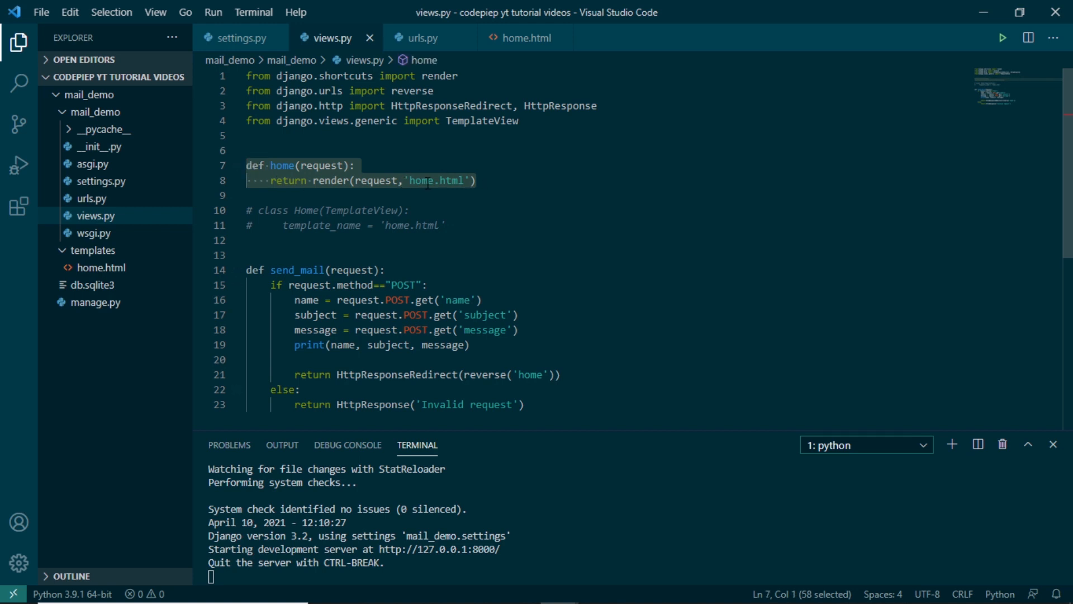
scroll(down, 3)
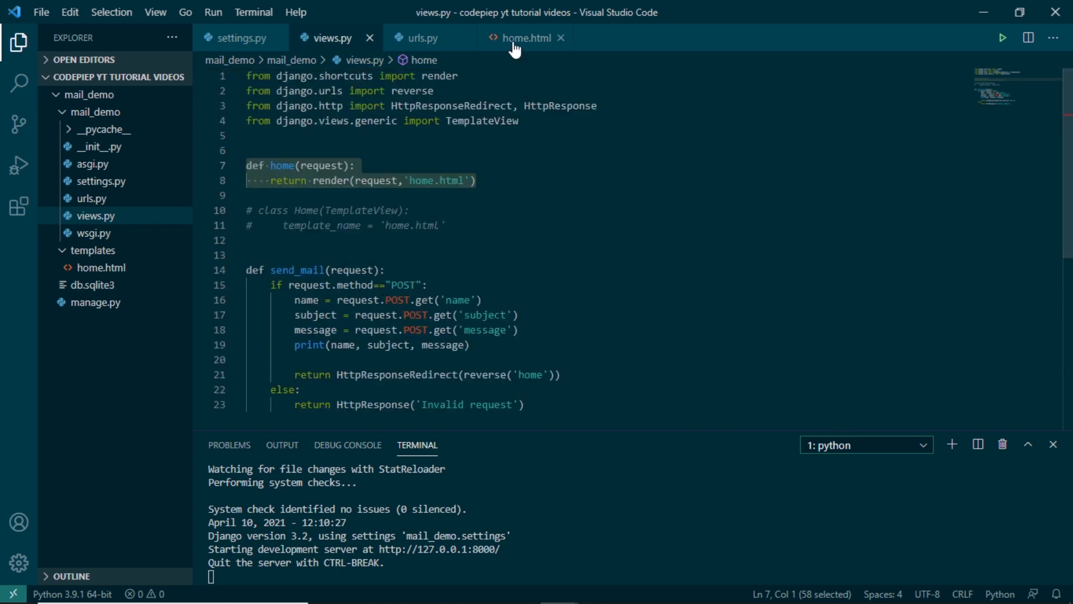
click(525, 37)
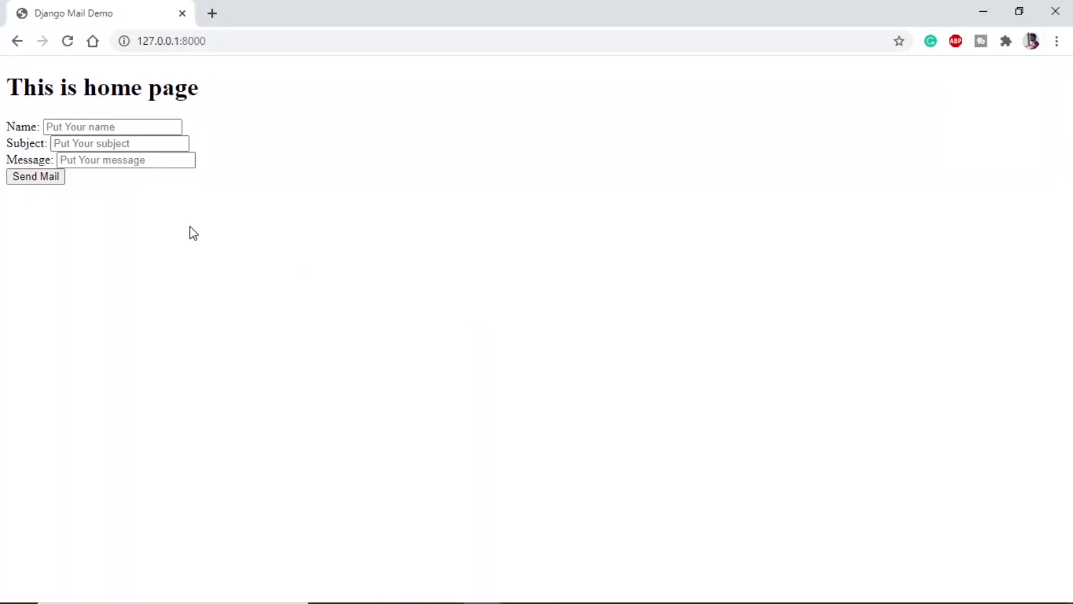
- Fill the Mail Demo form with a test name, 'test subject' and 'test message', and send it
text(test name)
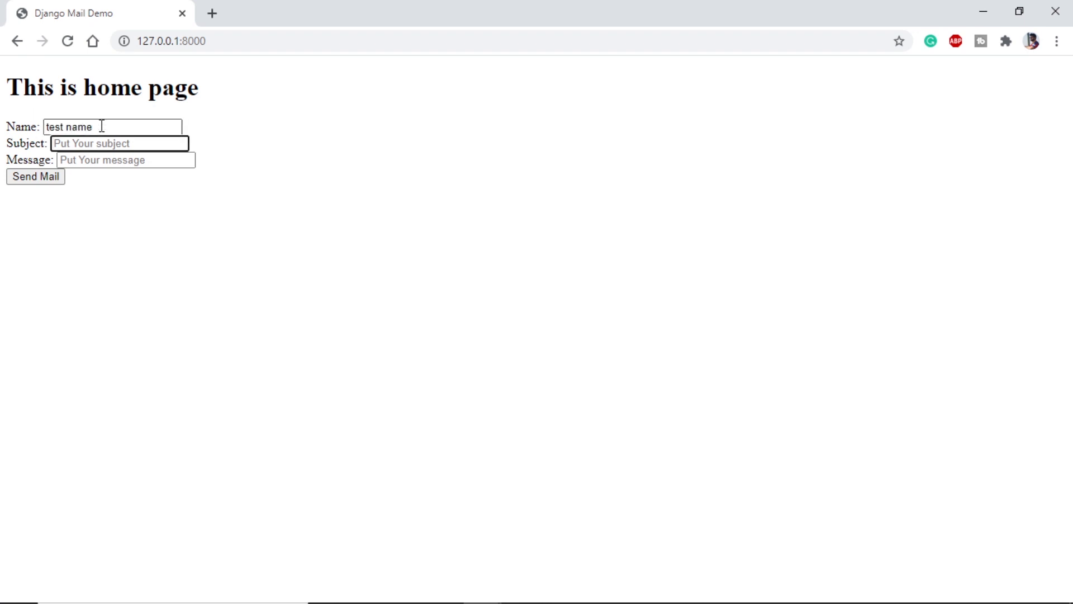
text(test subject)
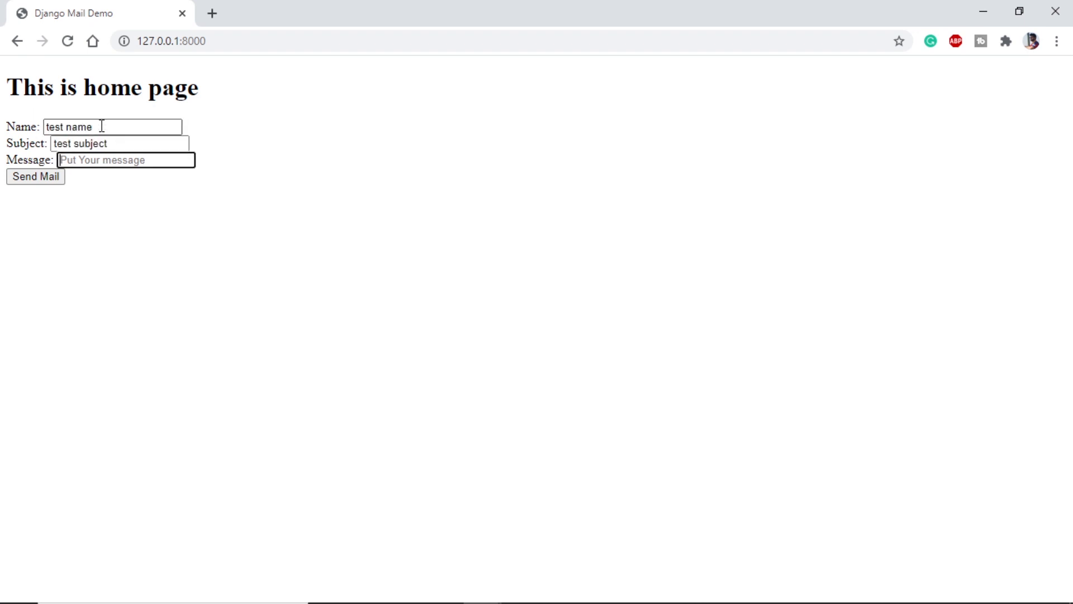
text(test message)
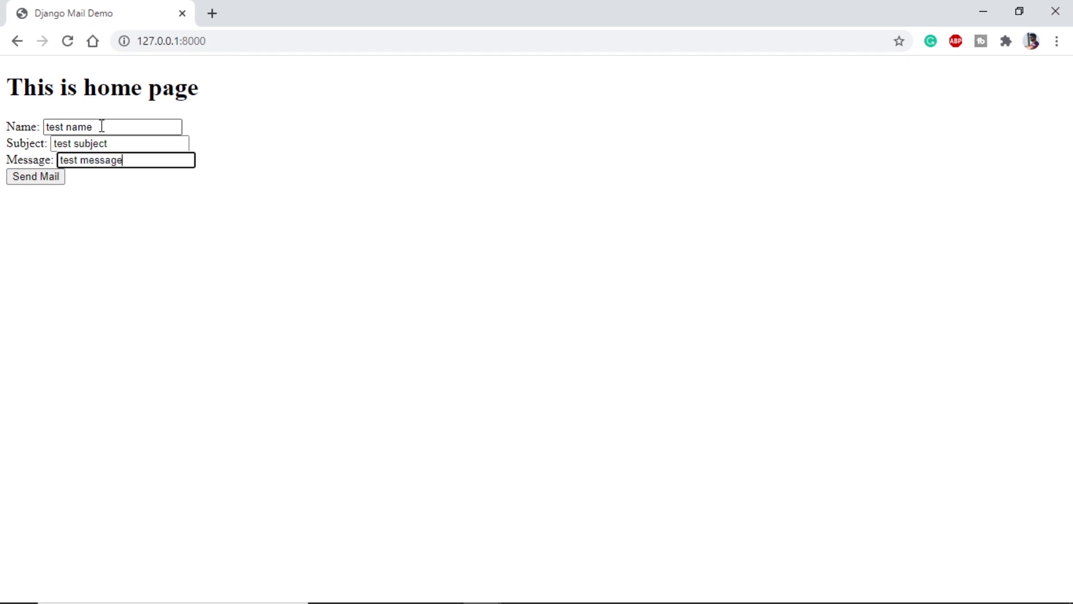
click(35, 176)
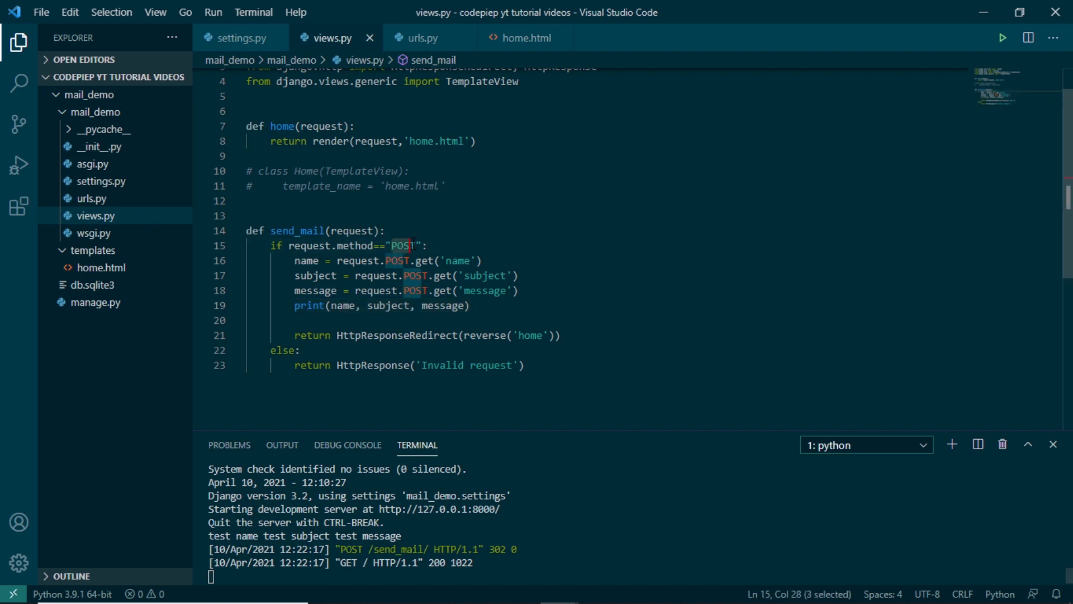
click(525, 37)
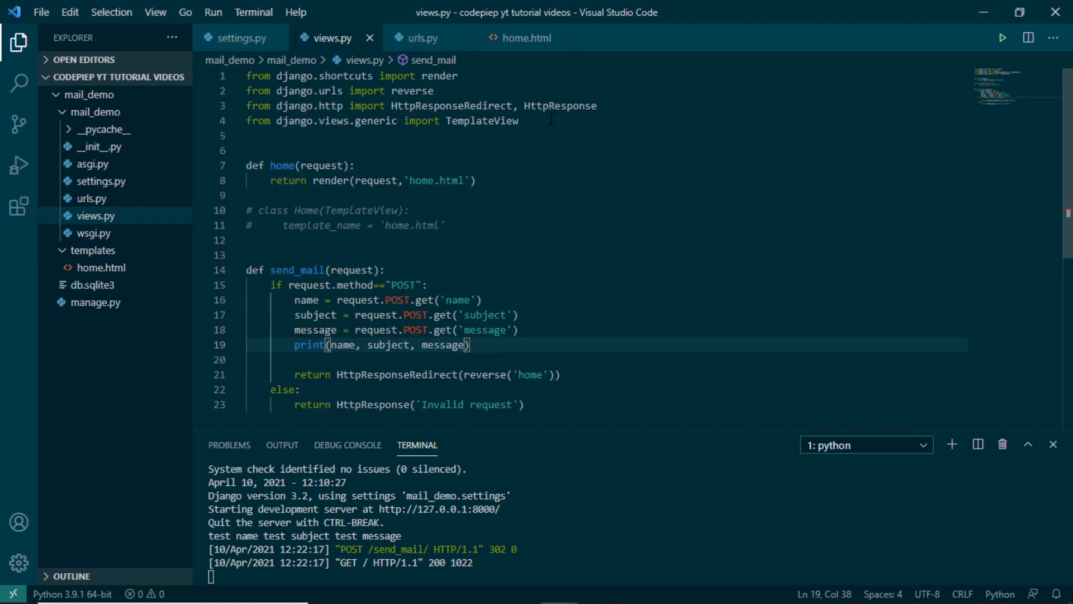
key(enter)
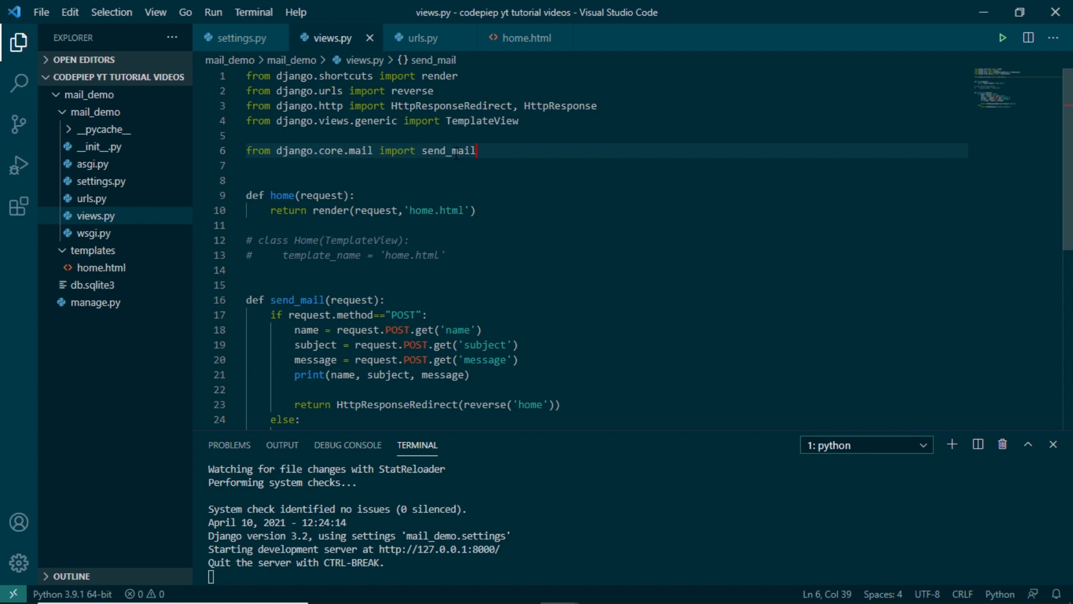
scroll(down, 3)
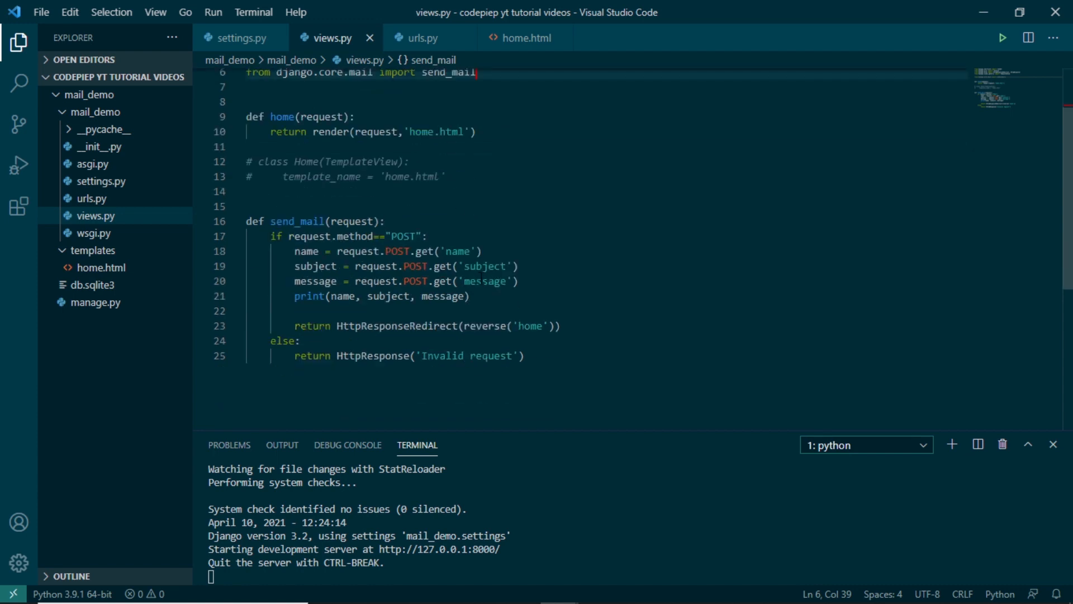
text(send_mail()
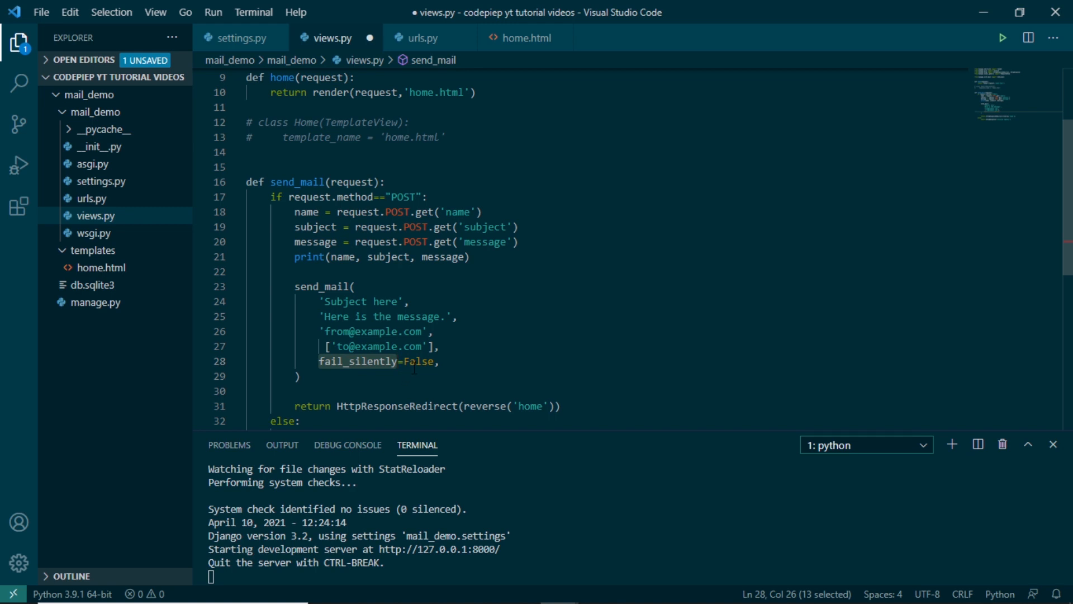
mouse_move(395, 362)
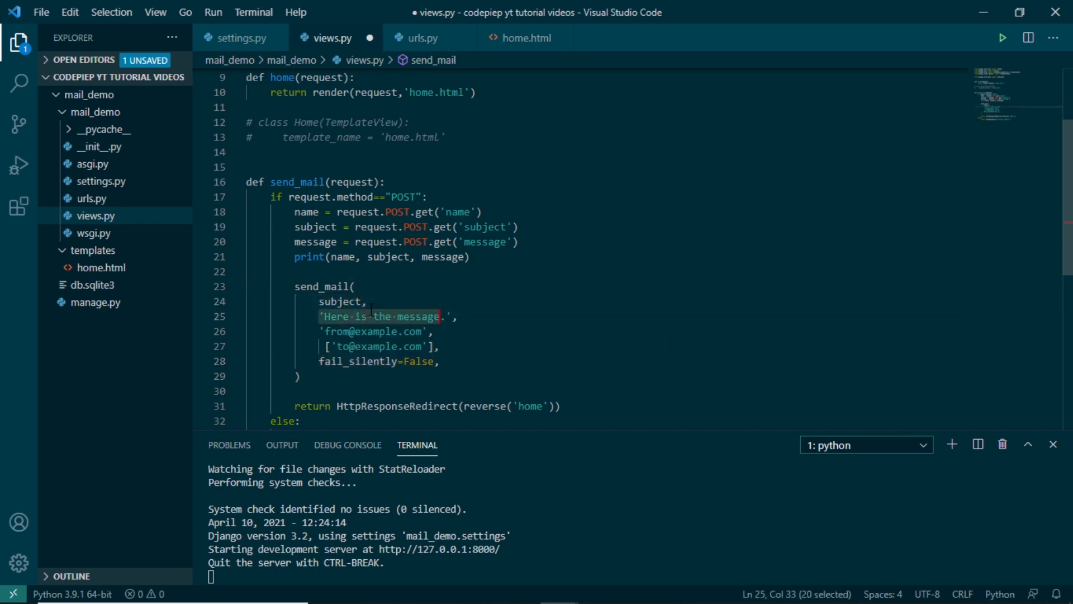
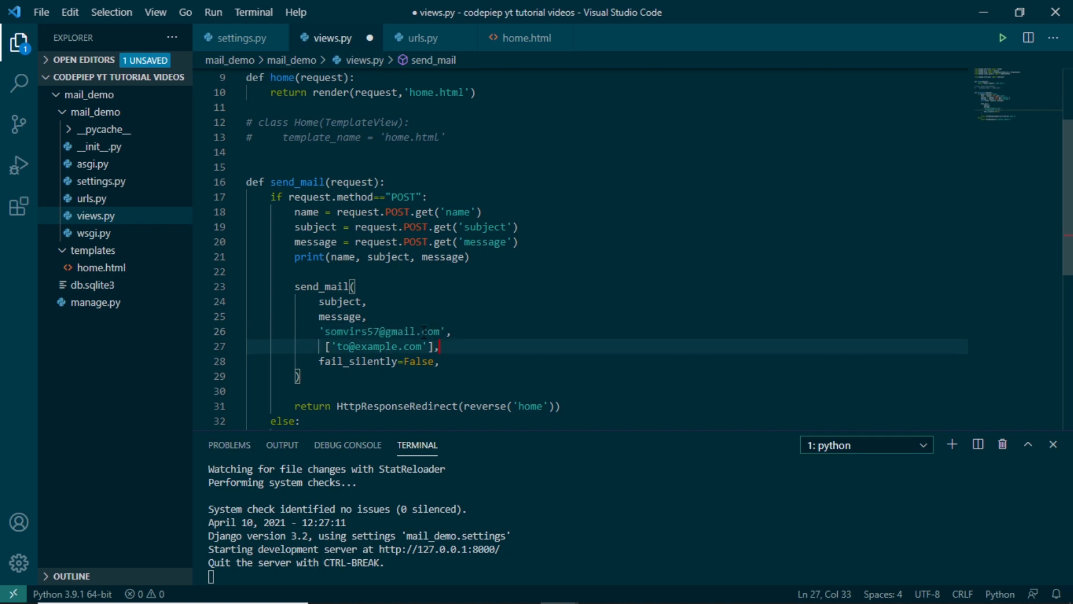
double_click(381, 347)
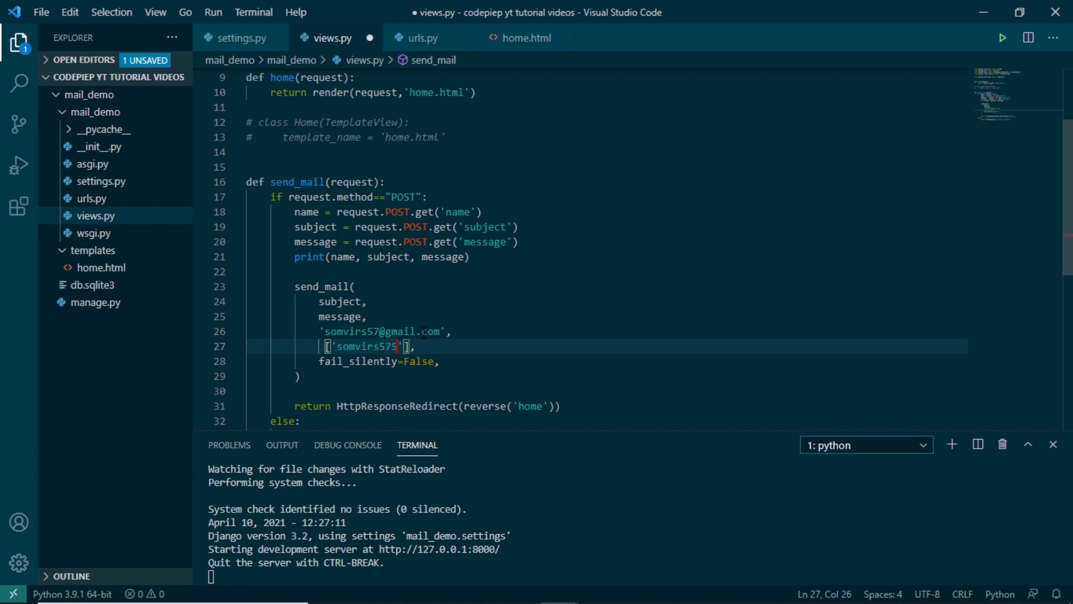
text(@hotmail.com)
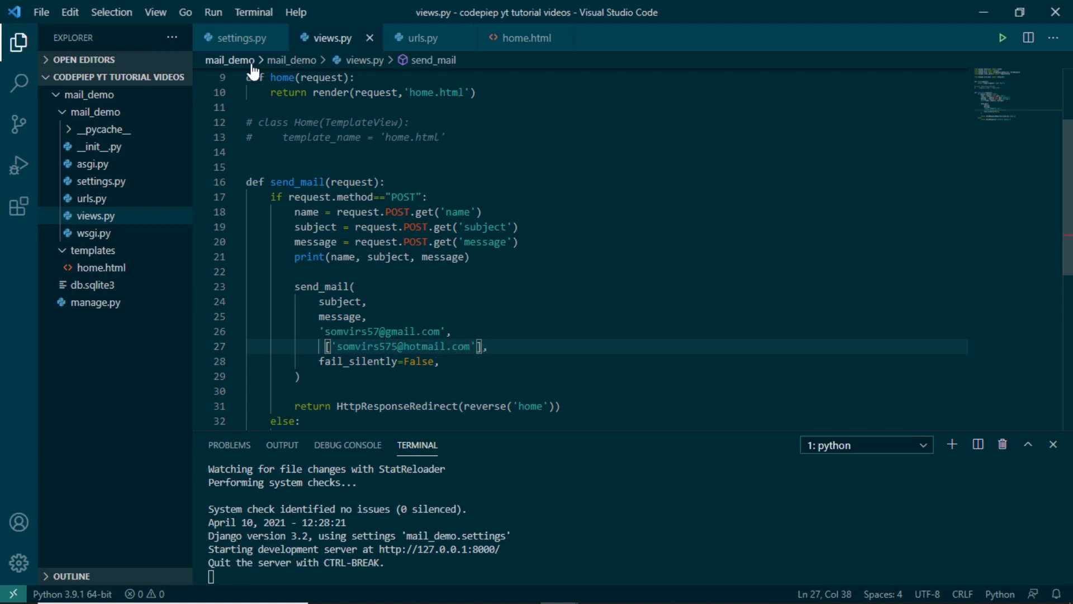
- Add EMAIL_HOST, EMAIL_PORT, EMAIL_HOST_USER, EMAIL_HOST_PASSWORD and EMAIL_USE_TLS lines to settings.py
click(240, 38)
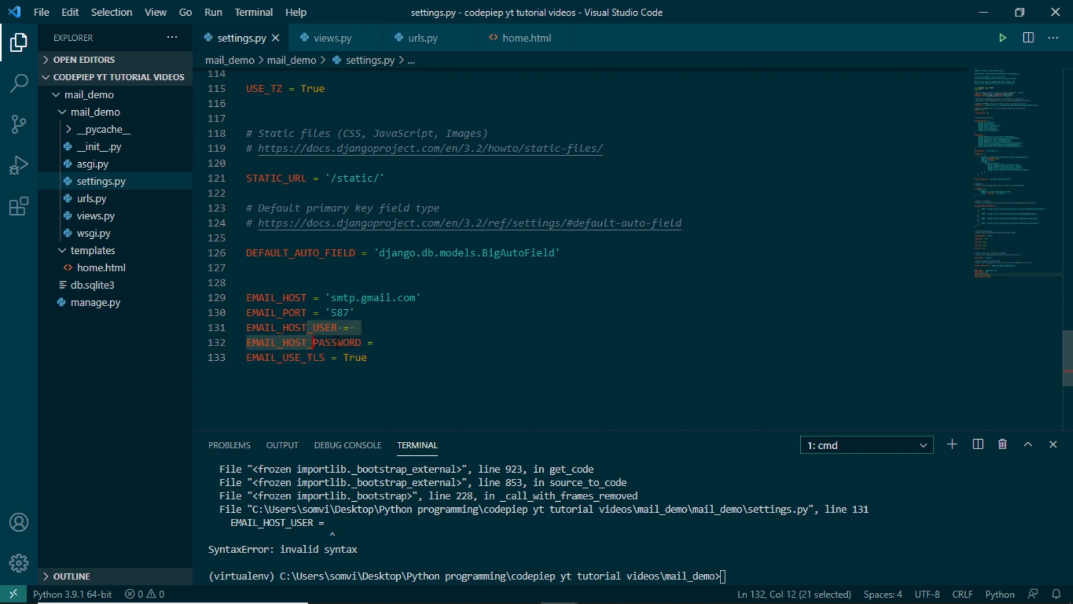
text('so')
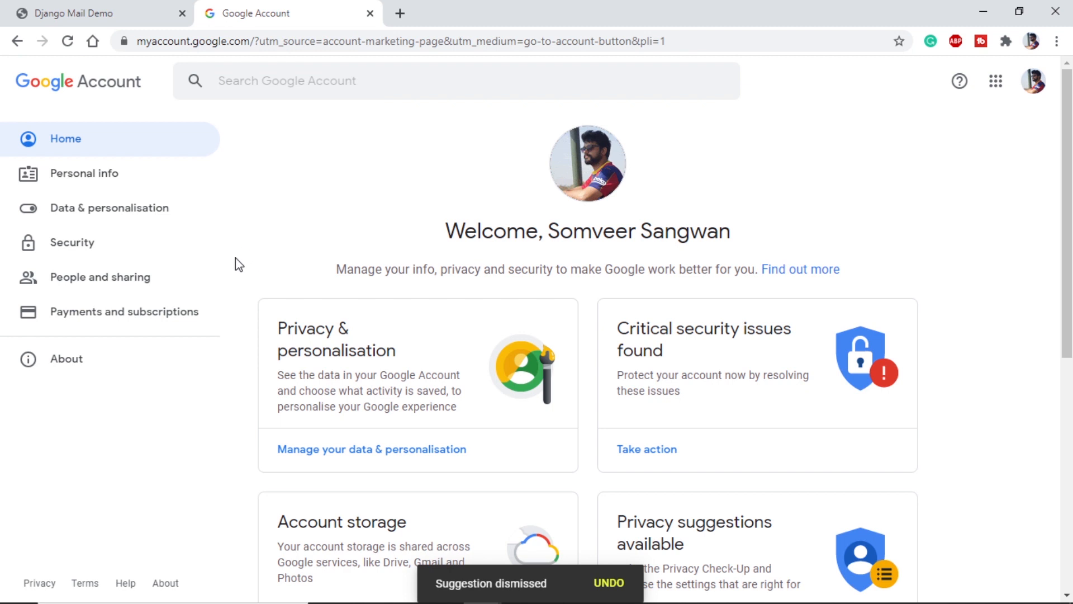
mouse_move(291, 18)
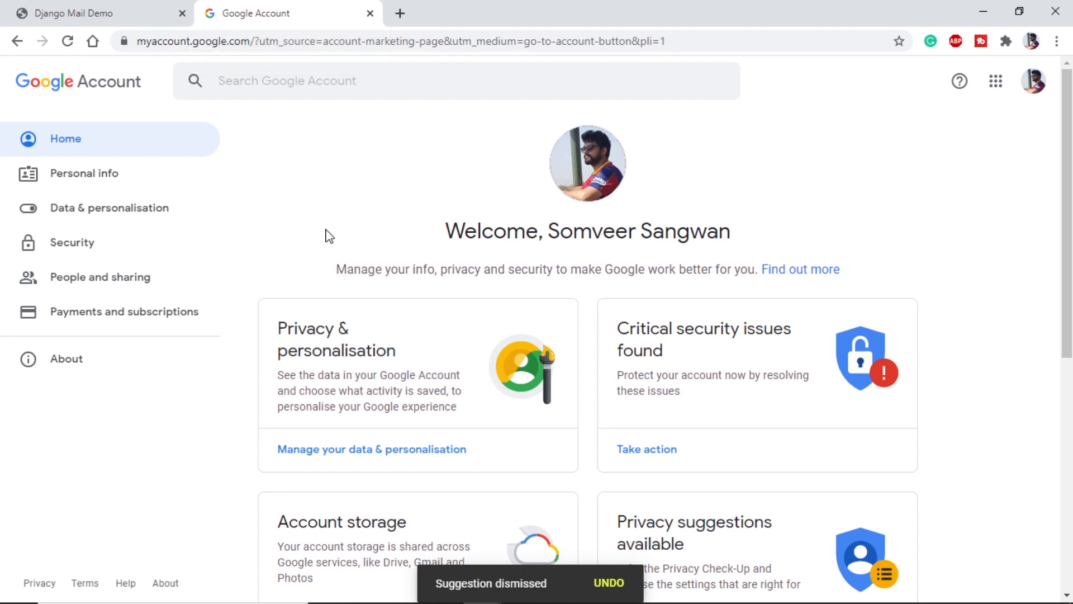
- Open Security in Google Account and request the App passwords page
click(71, 242)
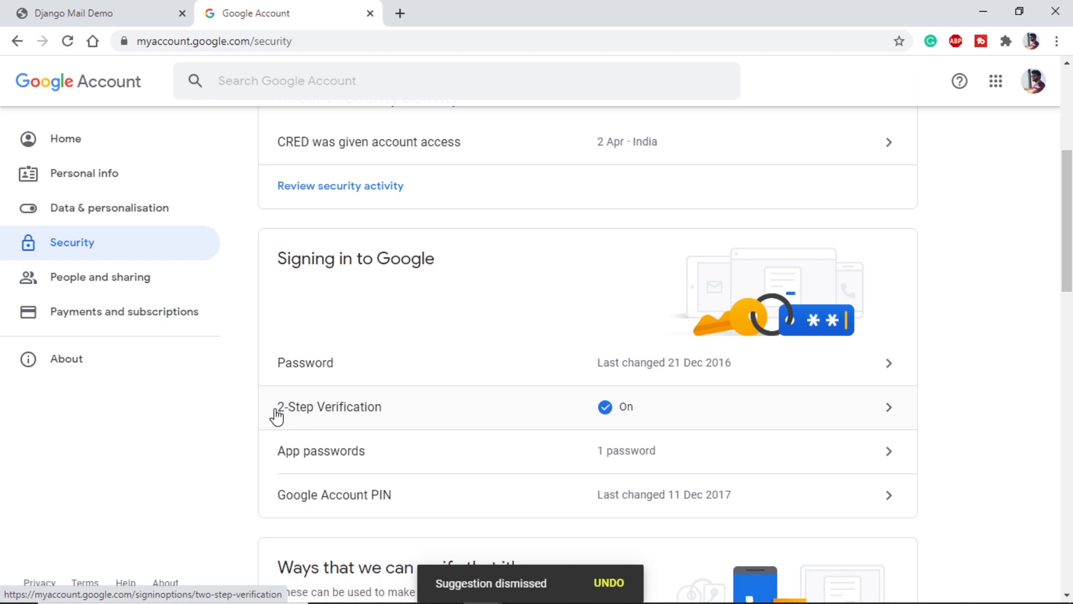
mouse_move(356, 416)
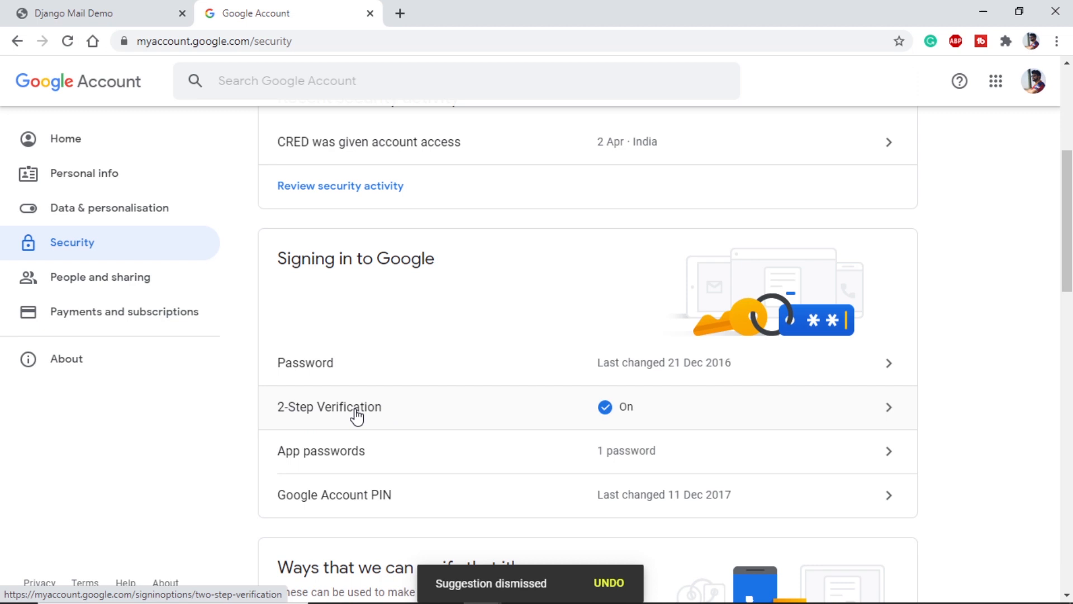
mouse_move(335, 453)
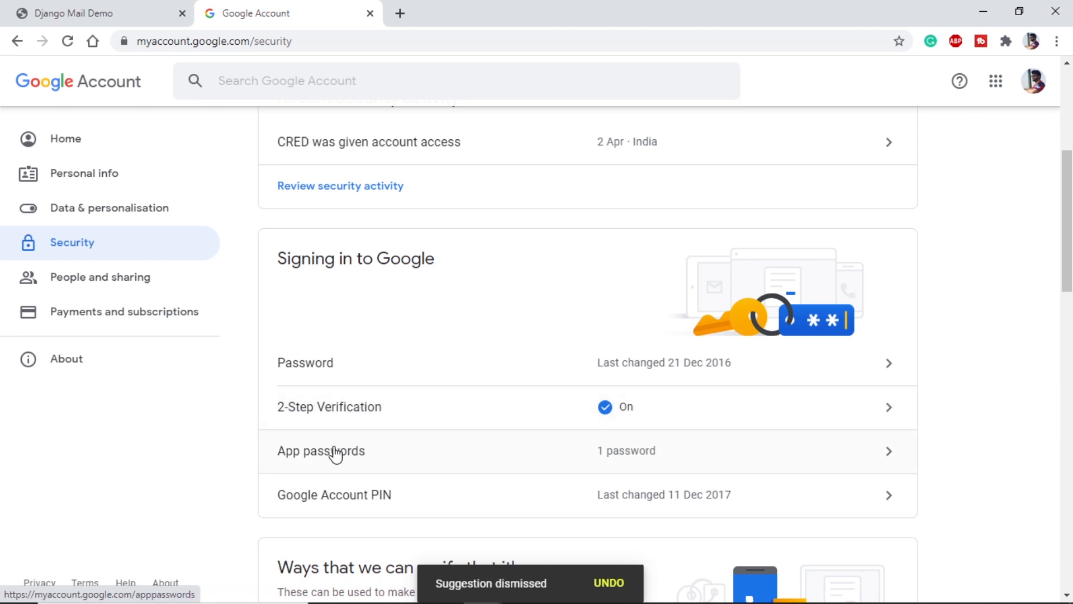
click(321, 451)
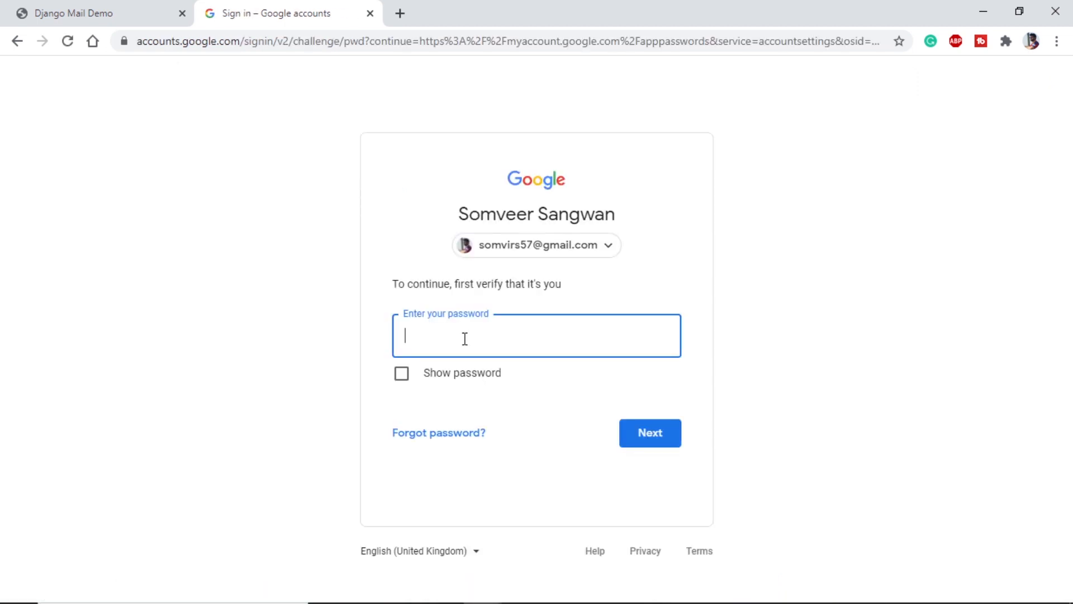
- Verify the account password, then generate a Mail app password for Windows Computer and select it
click(649, 433)
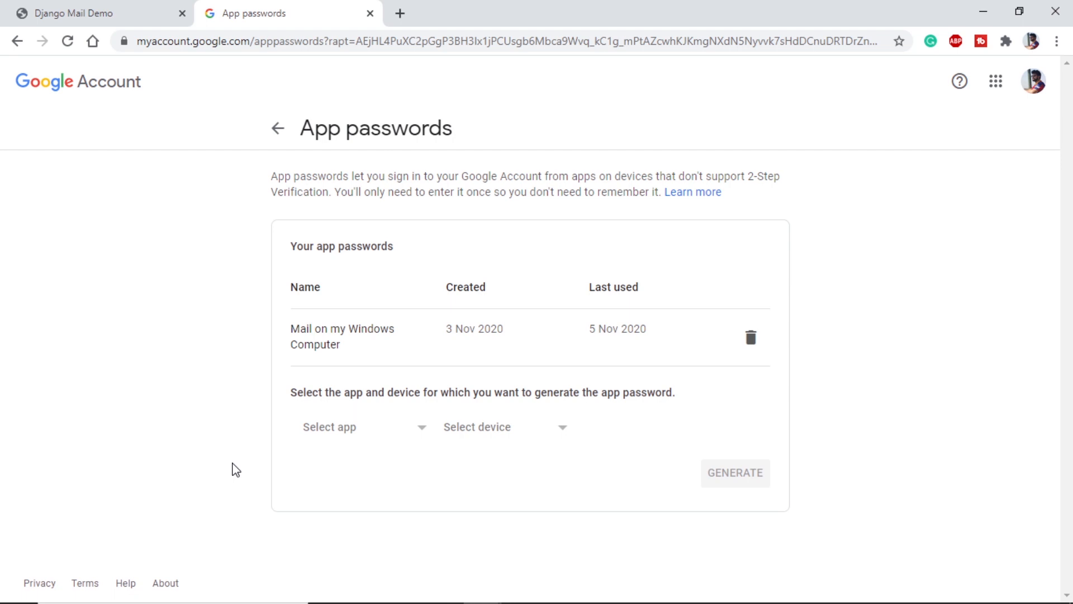
click(359, 427)
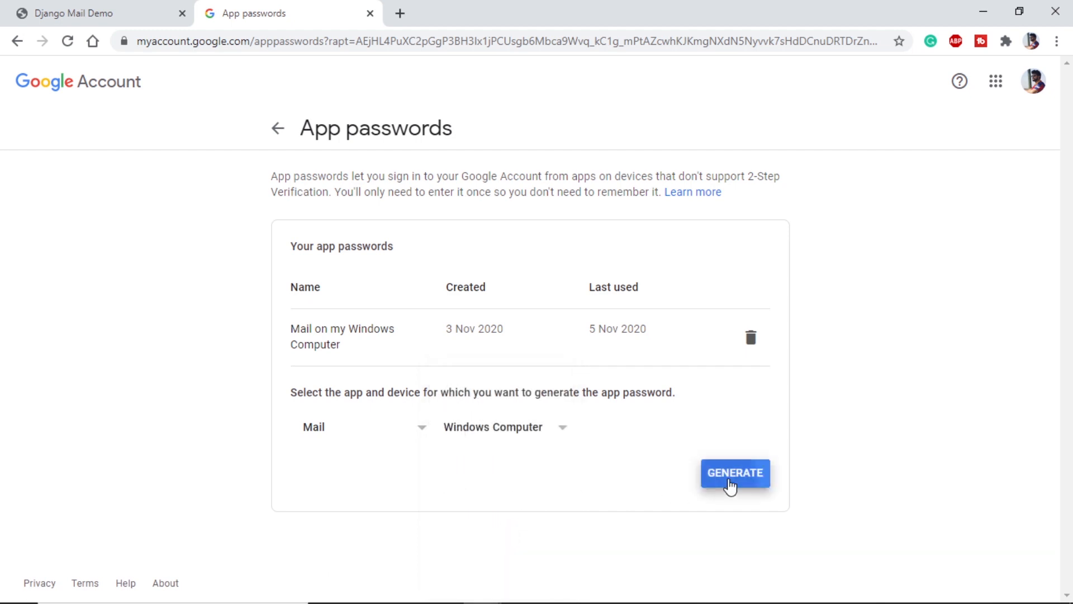
click(735, 472)
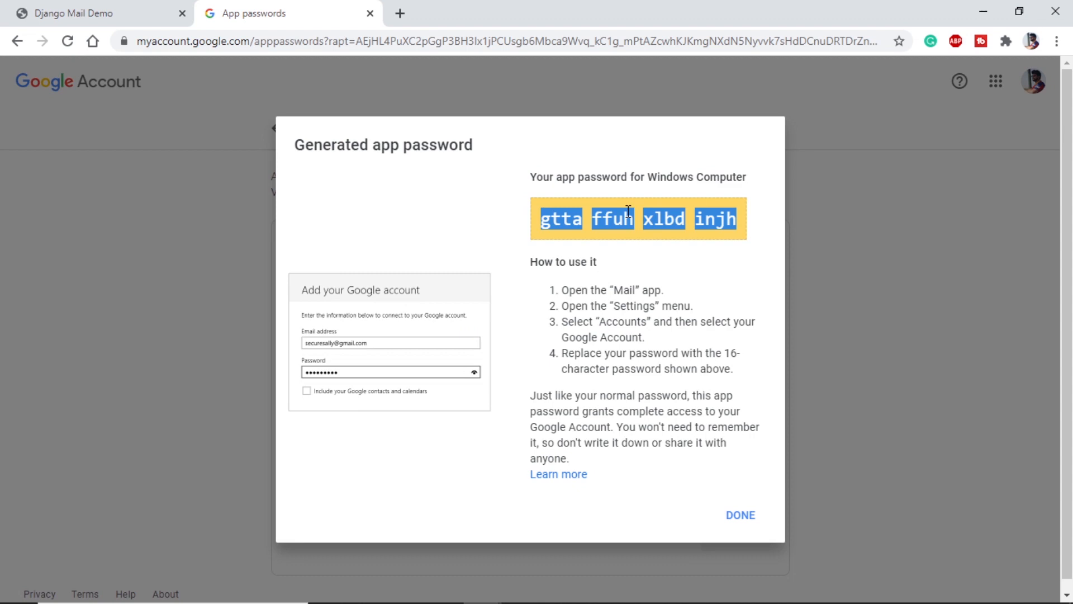
click(741, 515)
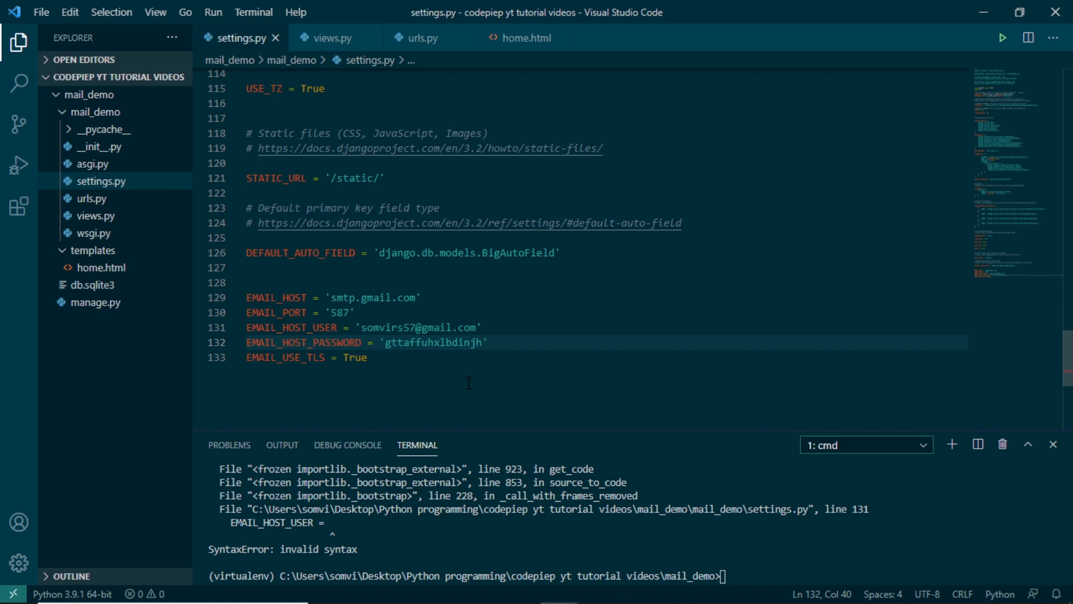
- Start the Django development server with 'python manage.py runserver'
text(python manage.py runserver)
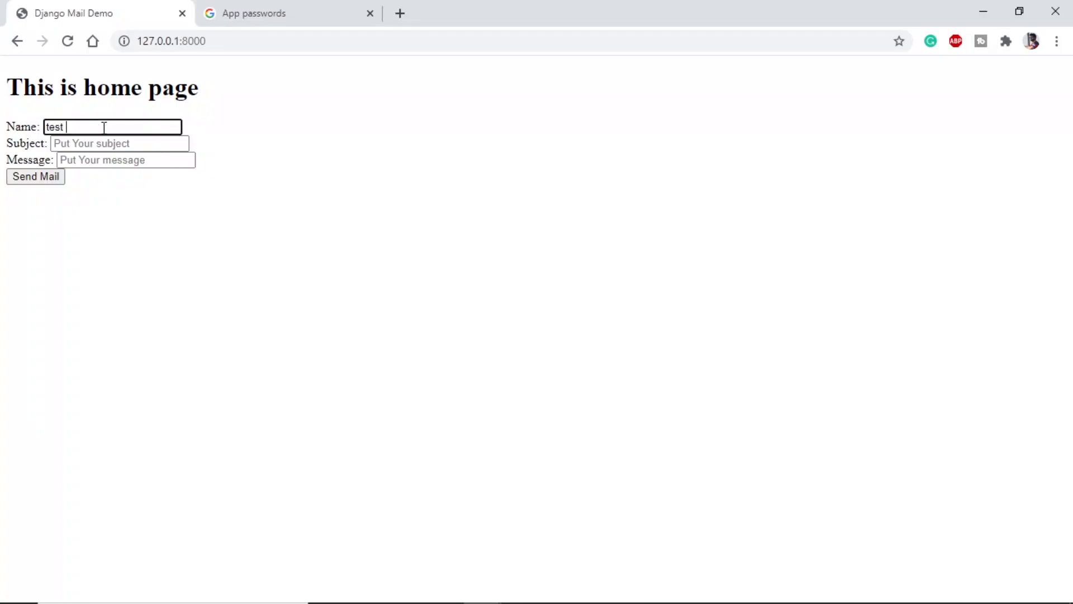
- Submit the form with 'test subject' and 'test message', triggering the fail_silently TypeError
text(test s)
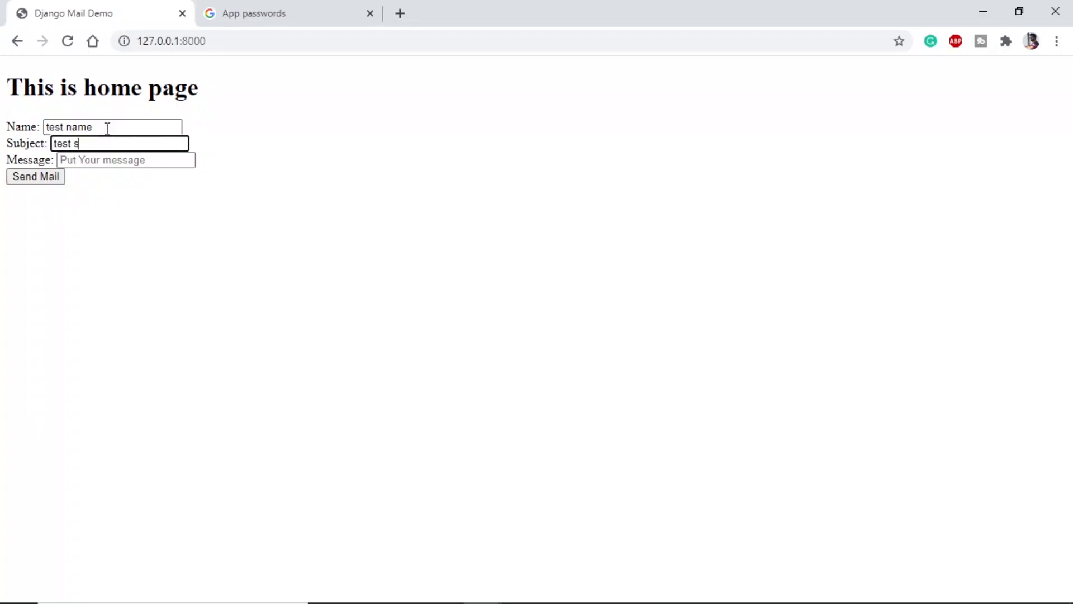
text(ubjec)
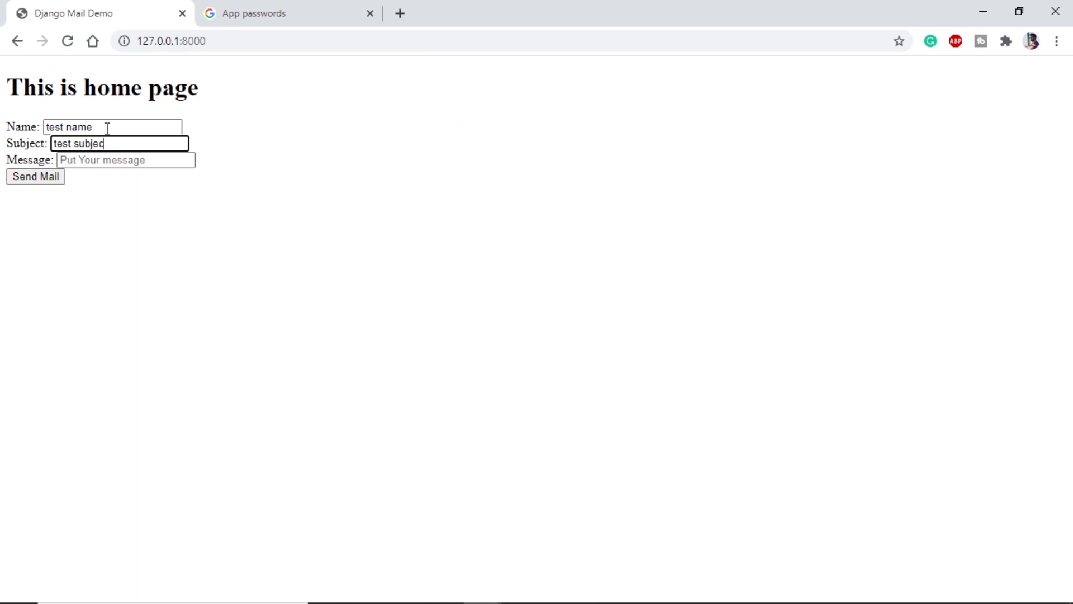
text(test mes)
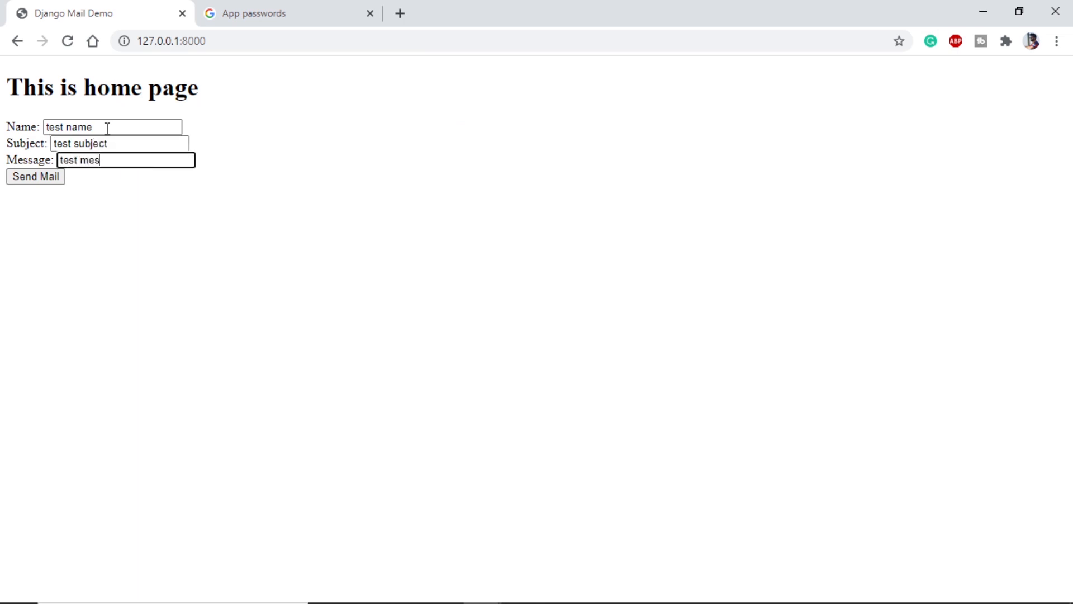
text(sage)
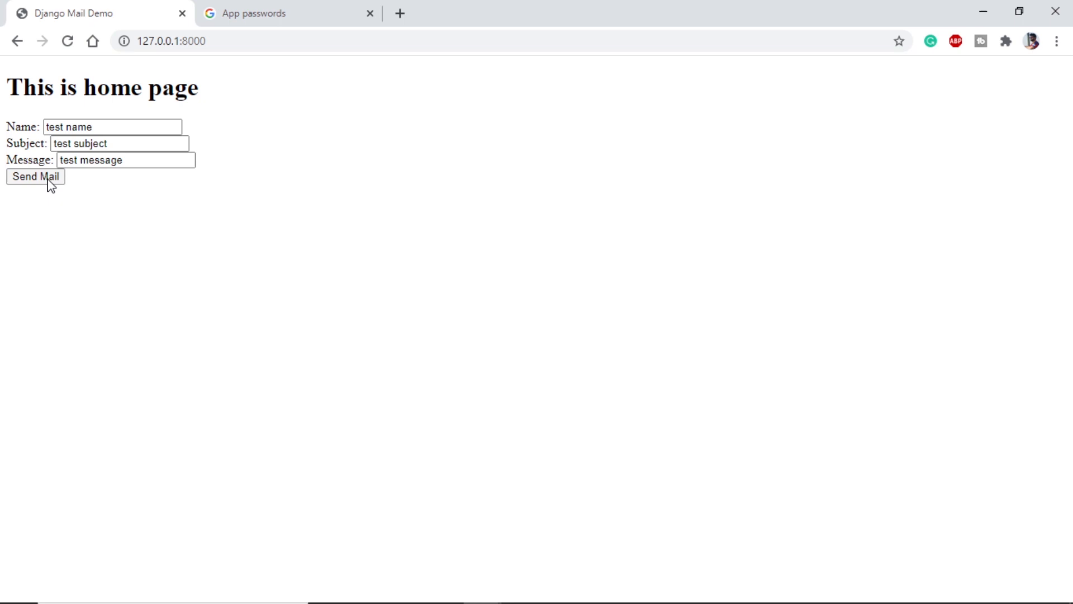
click(35, 177)
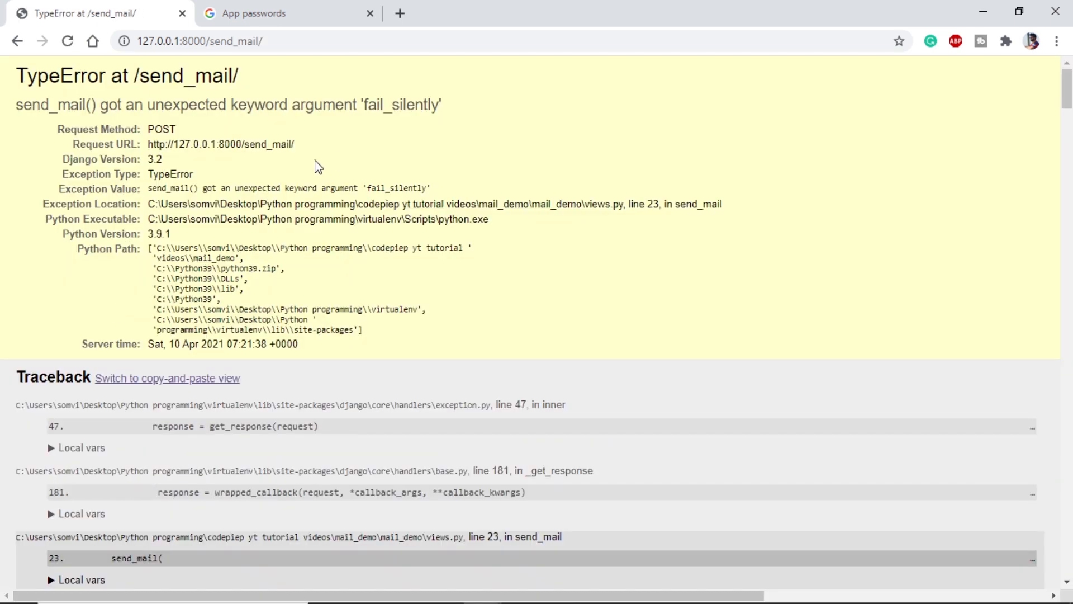
mouse_move(159, 121)
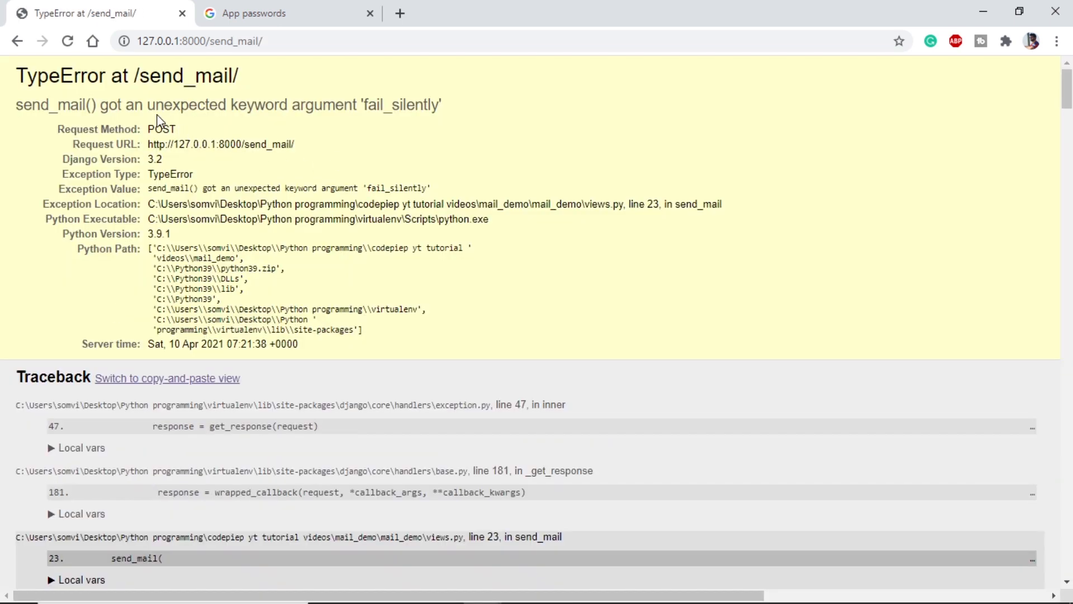
mouse_move(303, 124)
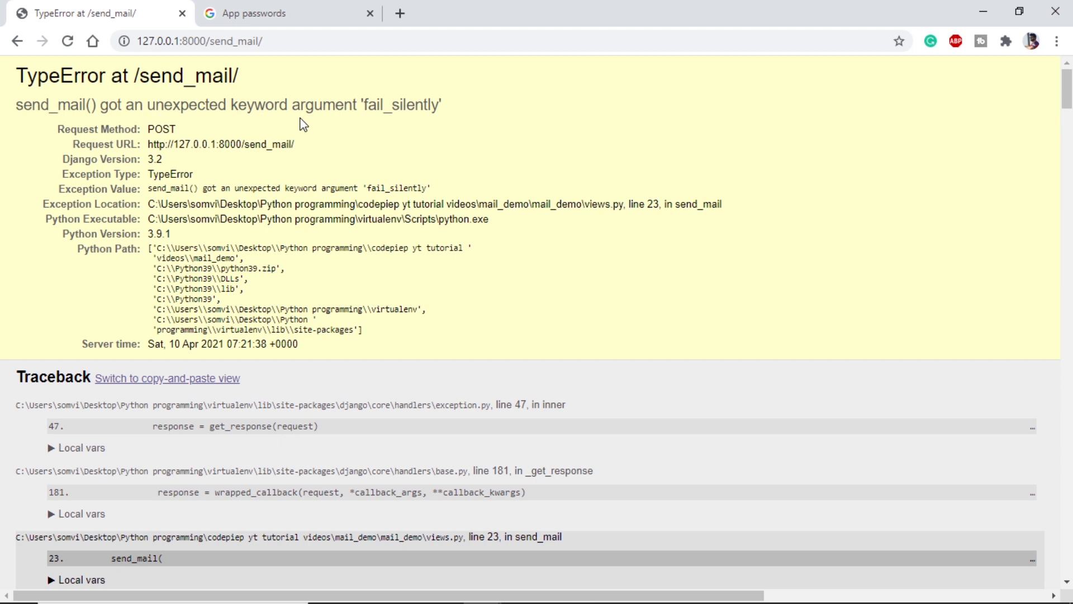
mouse_move(428, 137)
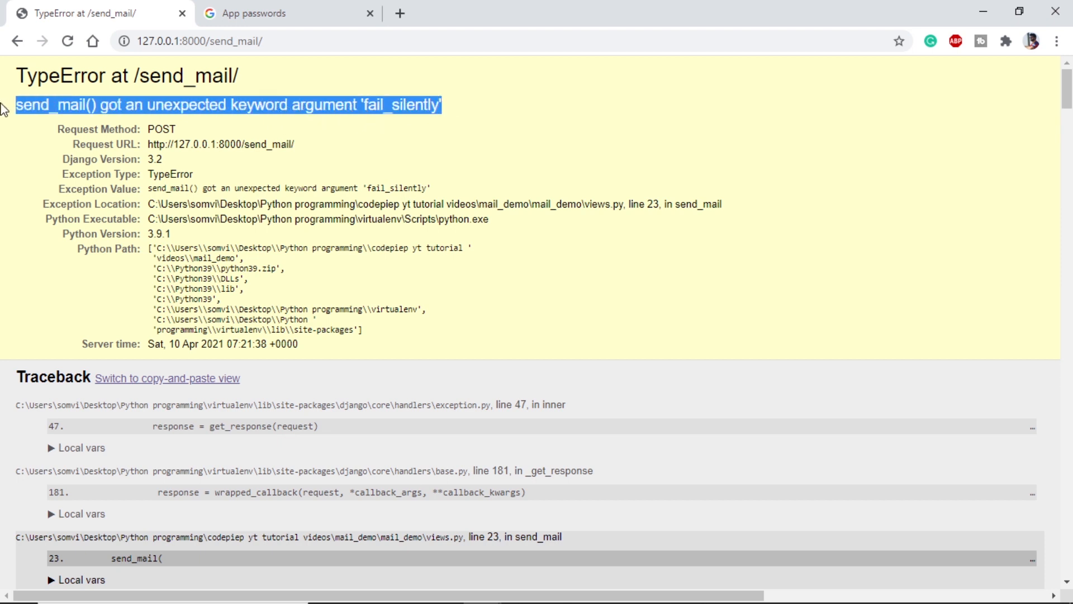
mouse_move(438, 183)
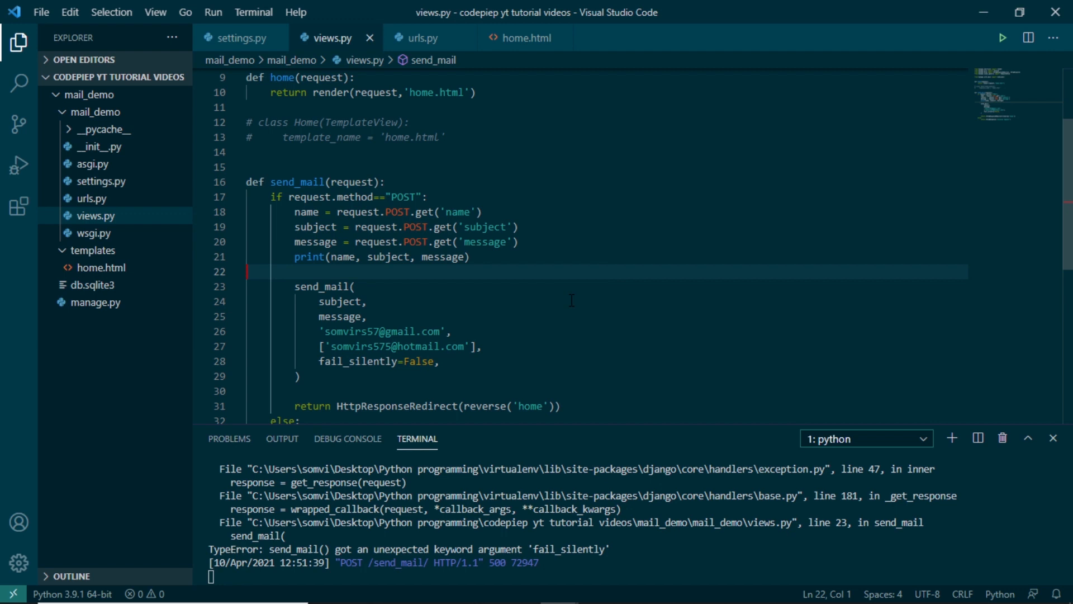
mouse_move(298, 183)
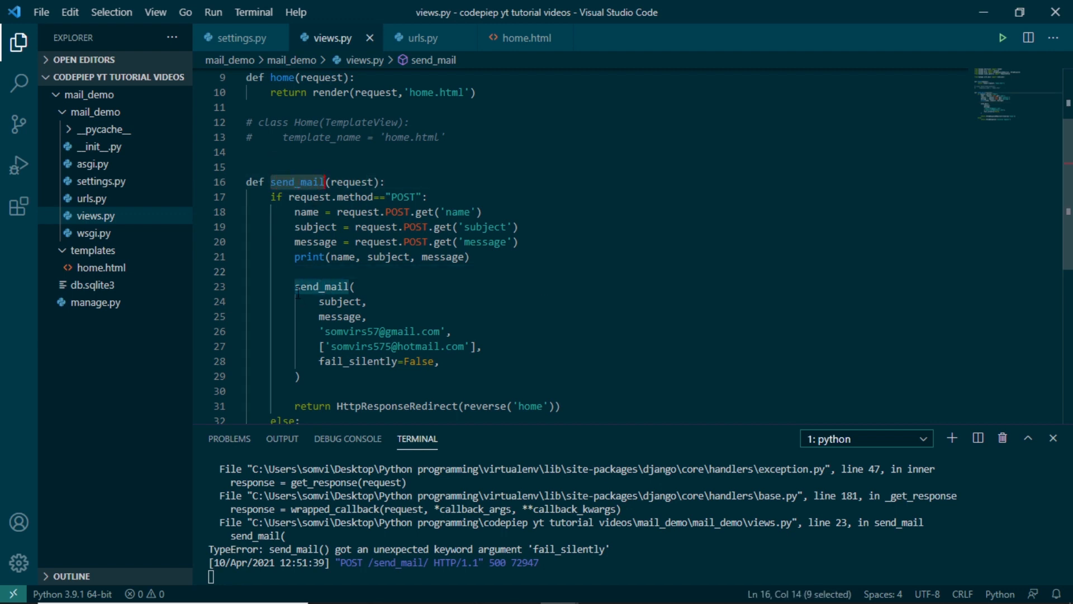
- Rename the send_mail view function in views.py to send_gmail
double_click(322, 286)
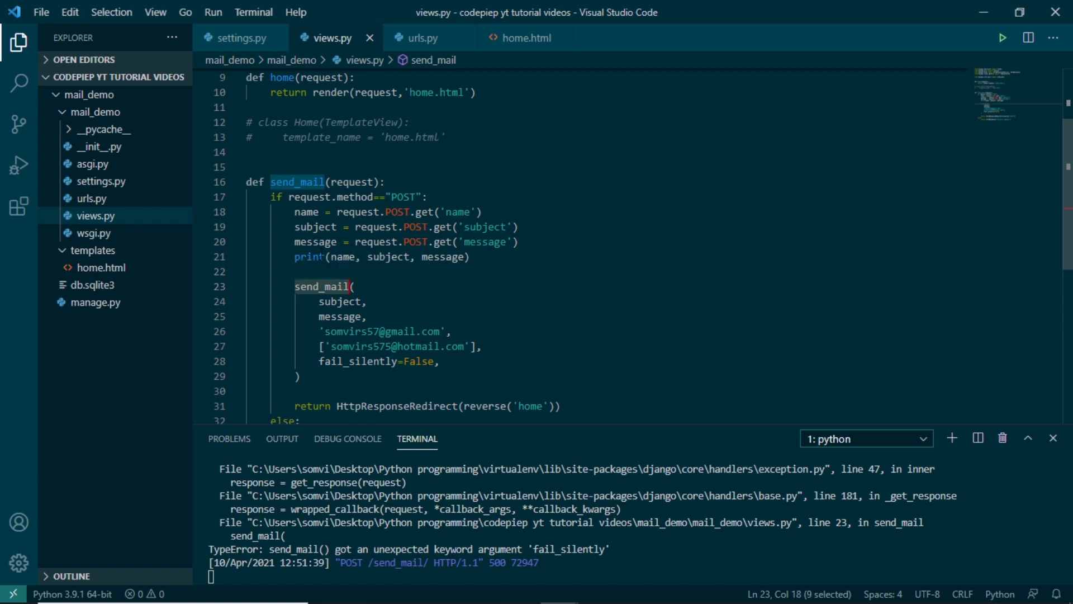
click(299, 183)
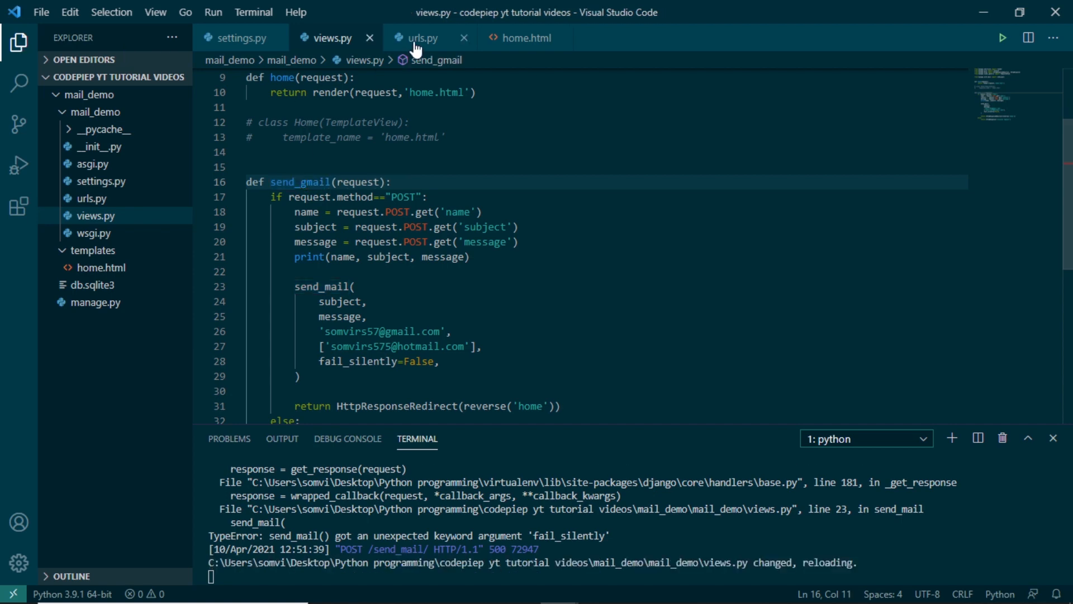
click(418, 37)
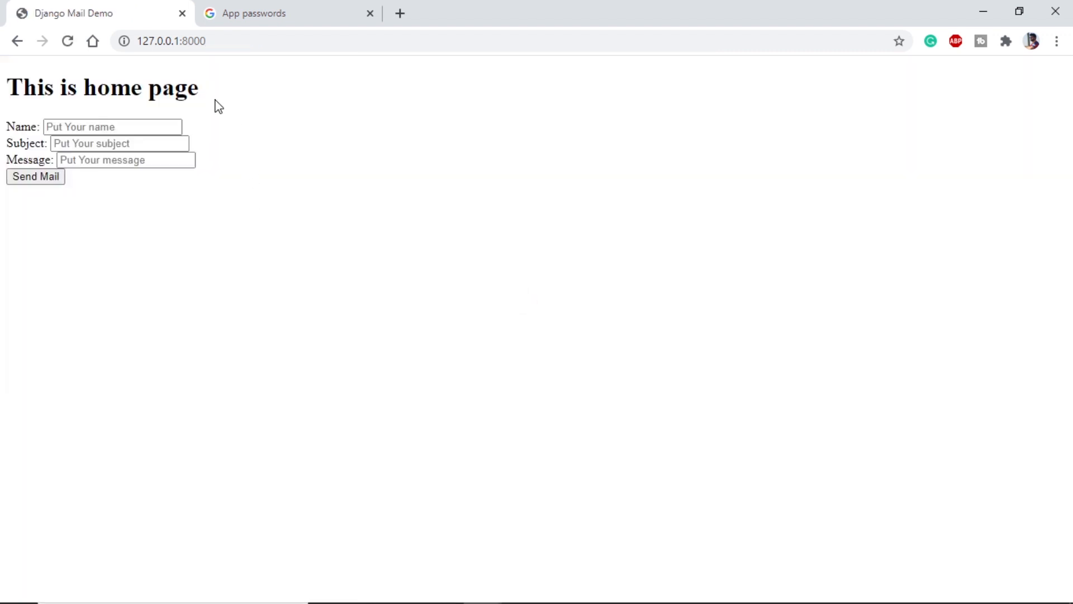
- Resend the test mail, confirm the Hotmail notification arrives, and return to App passwords
click(35, 176)
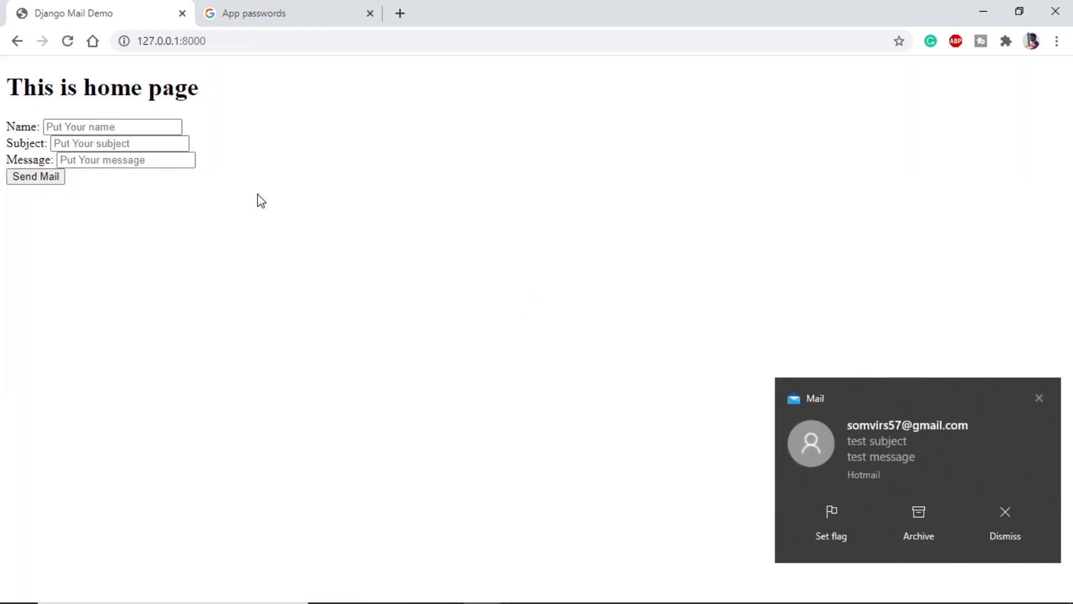
mouse_move(923, 419)
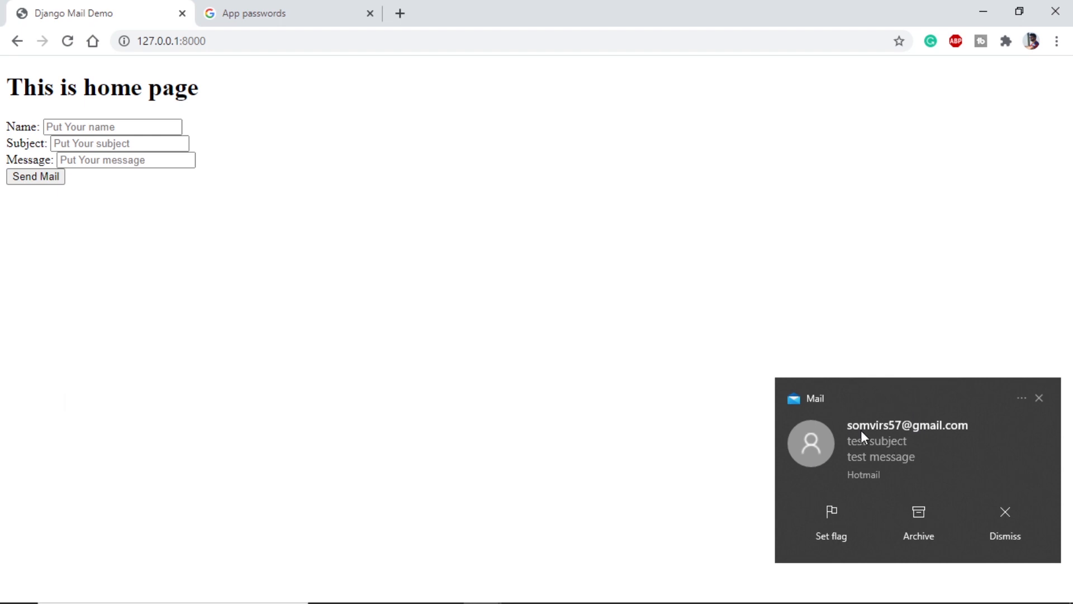
mouse_move(890, 449)
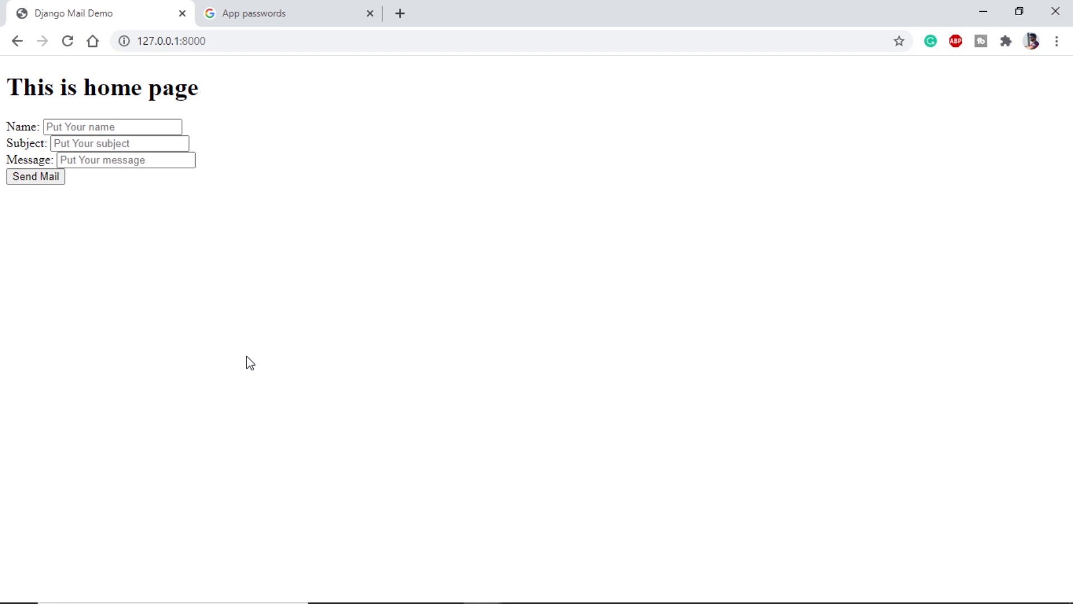
mouse_move(302, 220)
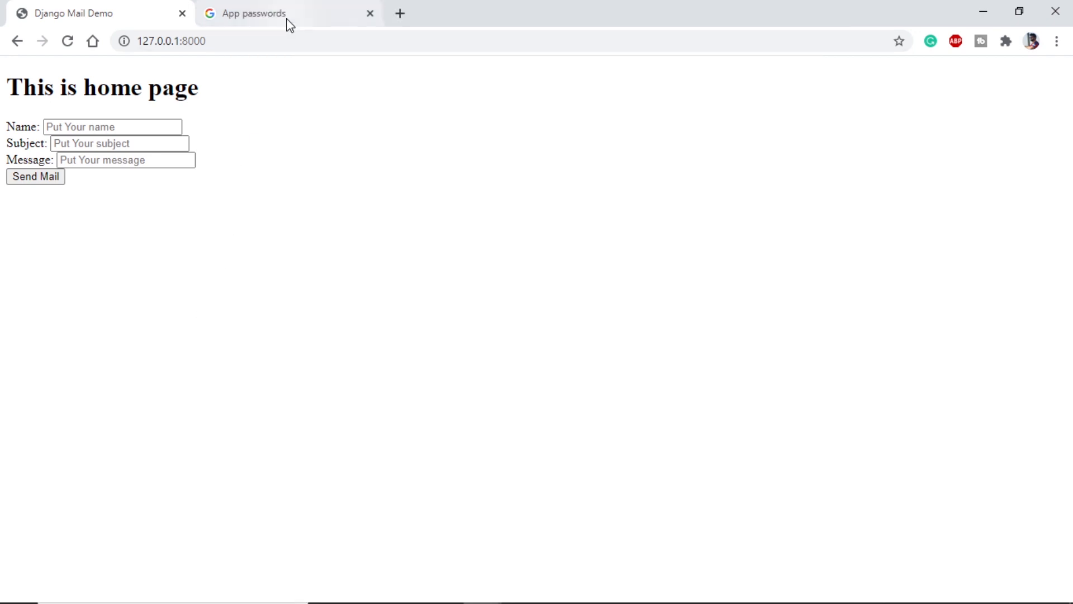
click(287, 13)
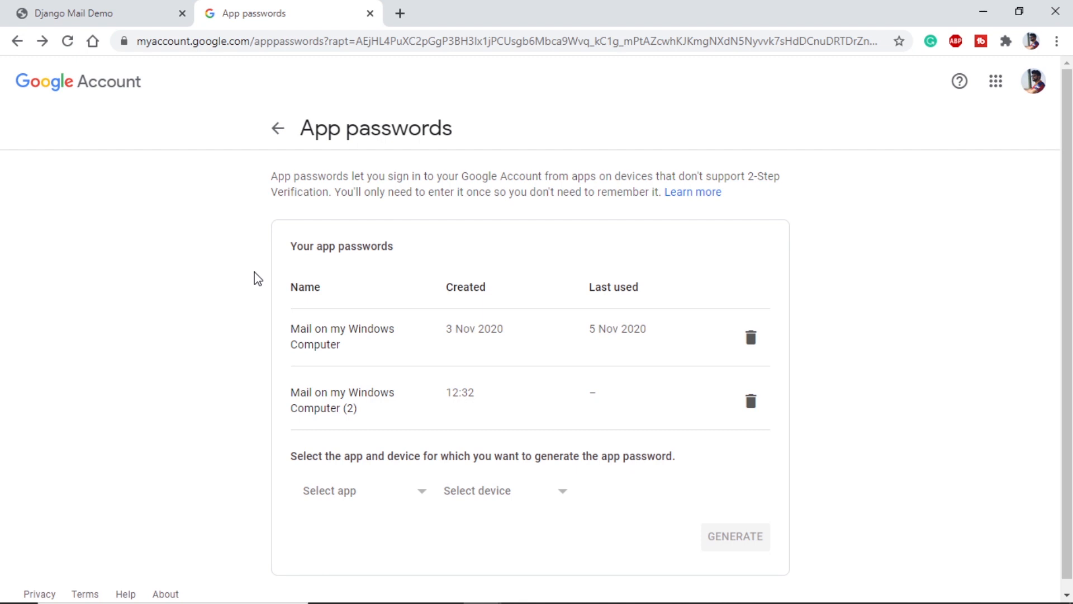
mouse_move(400, 13)
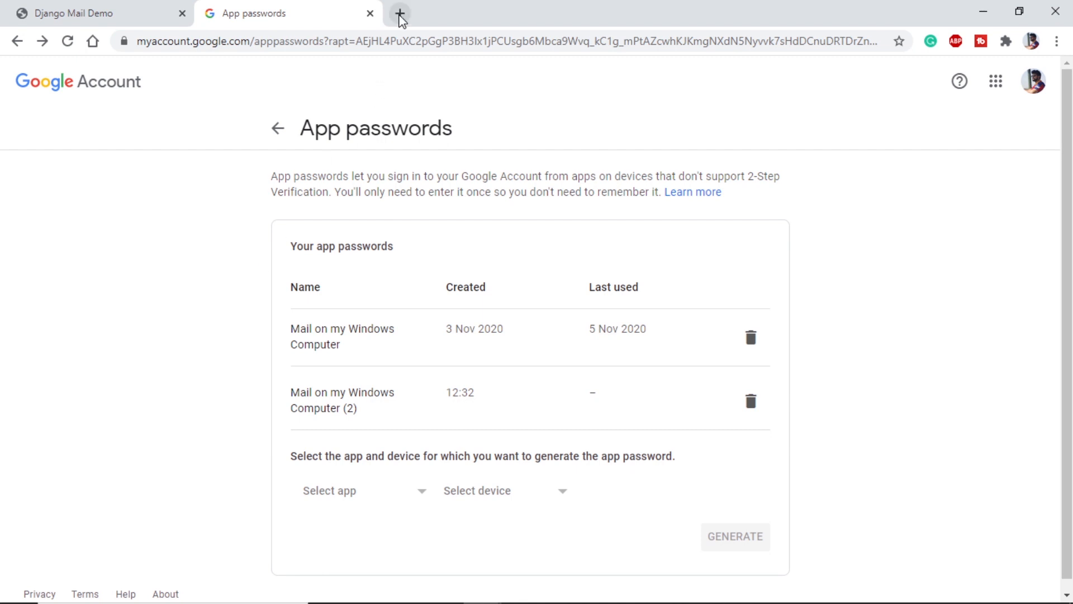
- Open a new Chrome tab beside the App passwords page
click(400, 13)
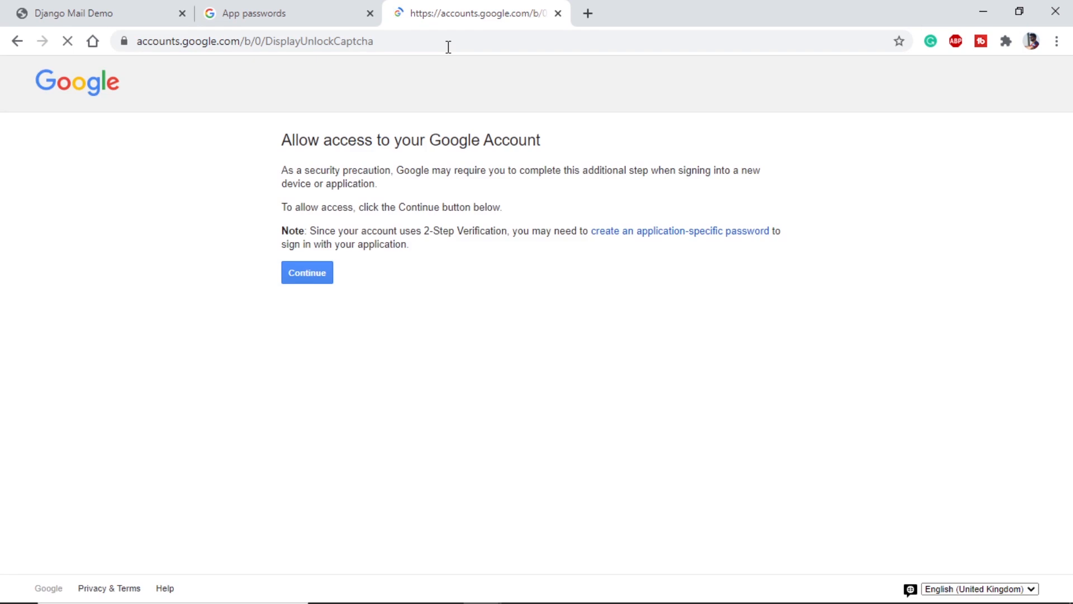
- Continue on the DisplayUnlockCaptcha page until Google confirms account access is enabled
click(307, 272)
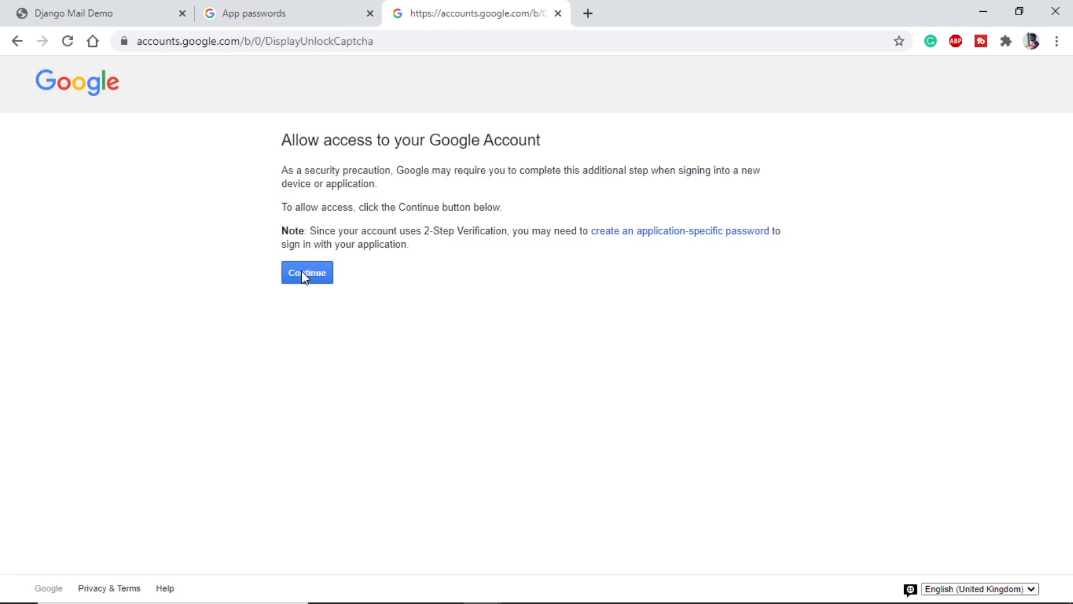
click(307, 272)
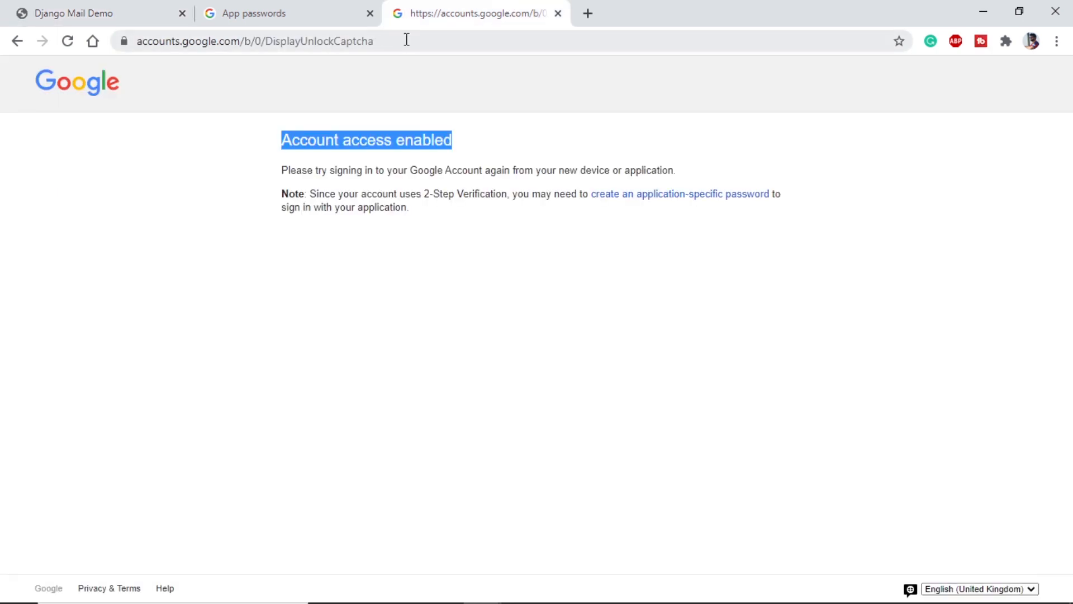
mouse_move(306, 304)
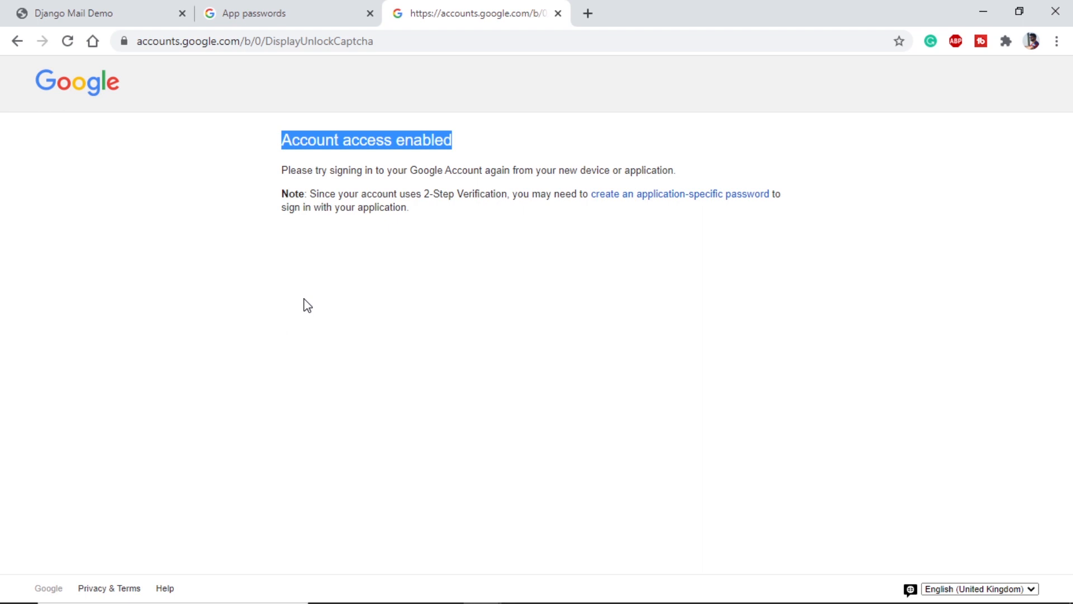
click(100, 13)
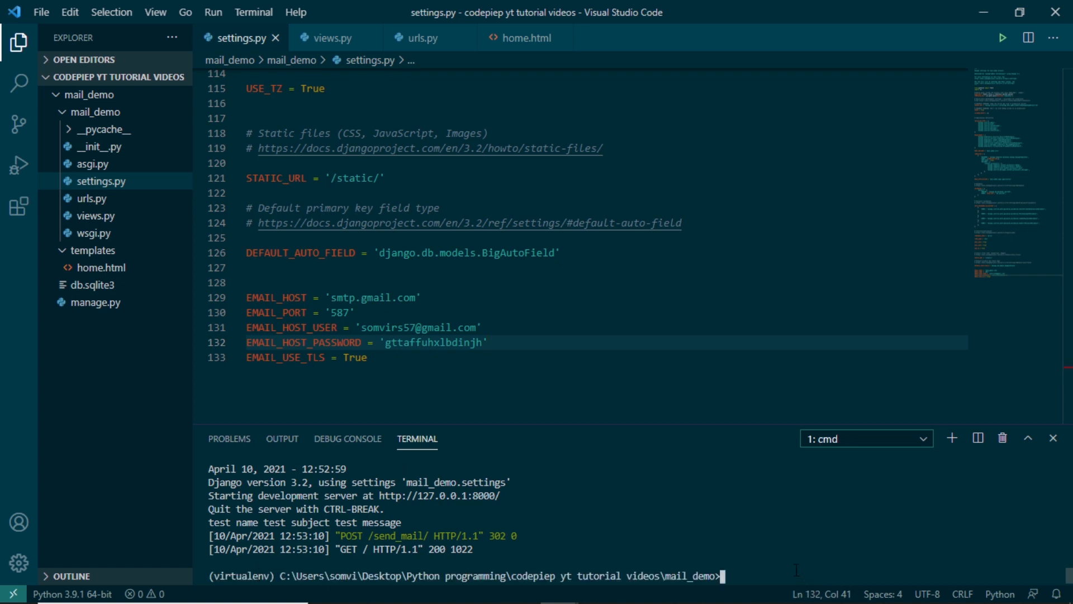
- Install django-environ with pip and start a new file in the mail_demo folder
text(pip install)
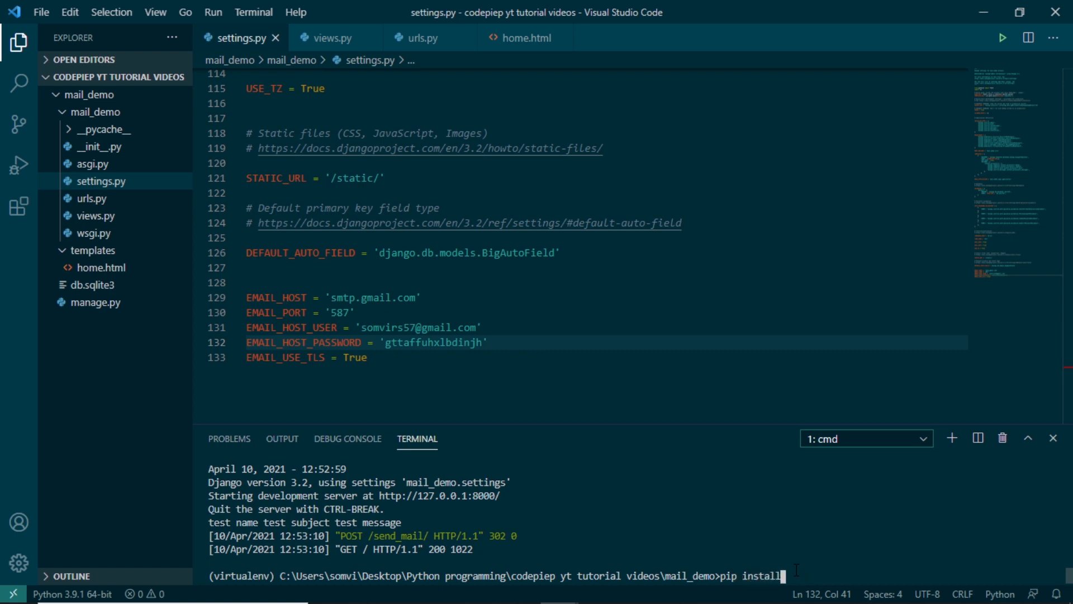
text(django-environ)
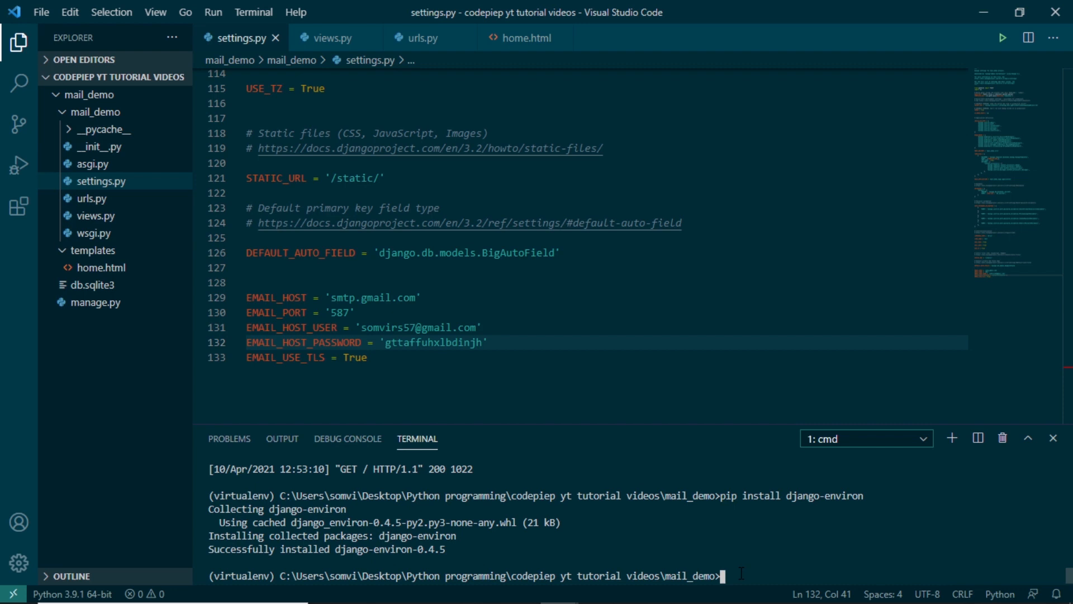
mouse_move(118, 236)
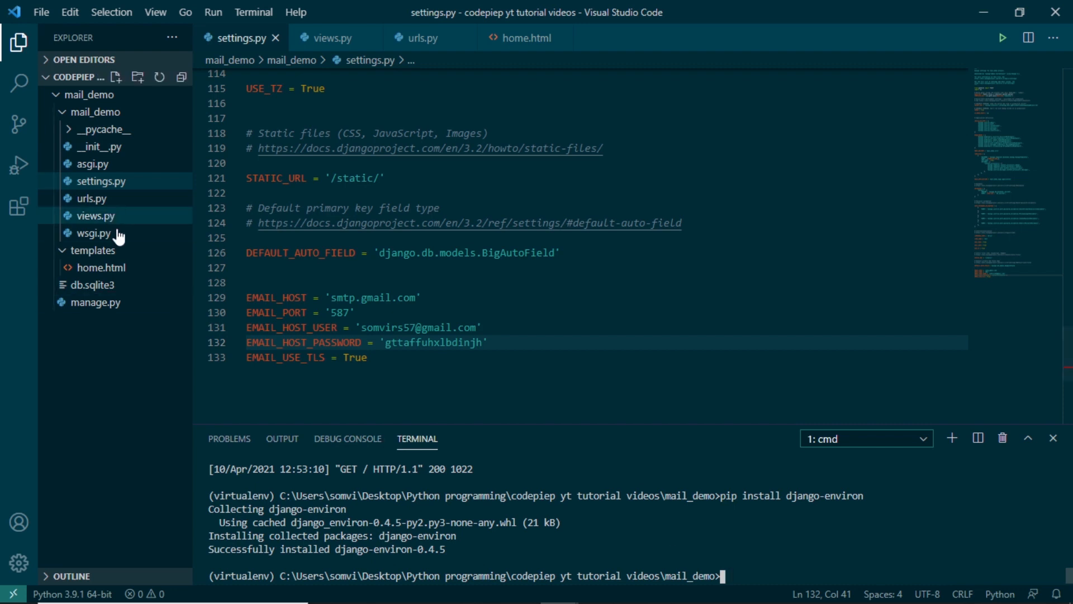
mouse_move(94, 232)
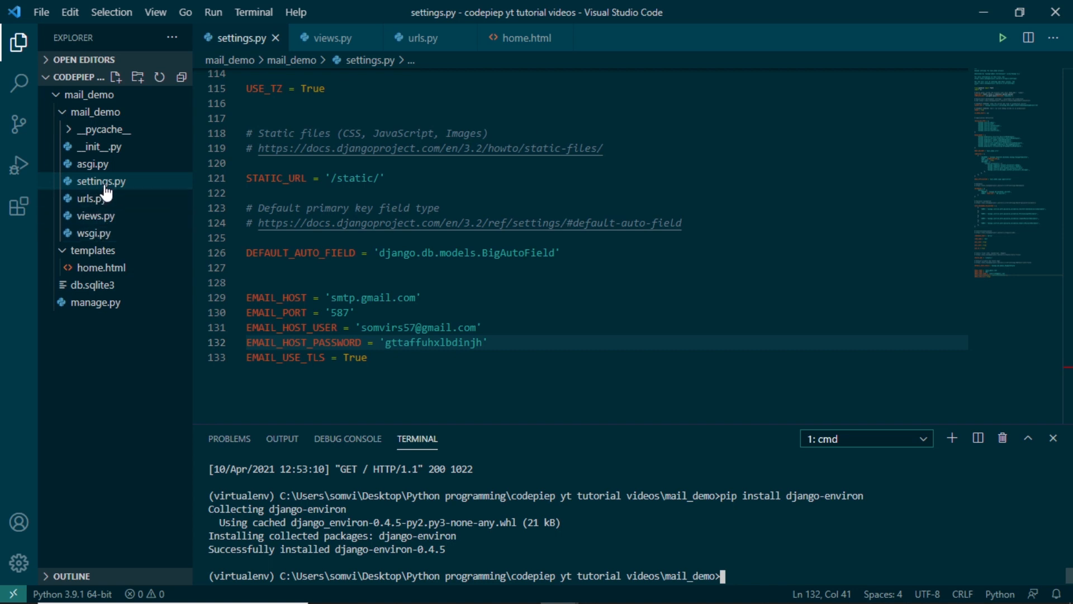
right_click(93, 112)
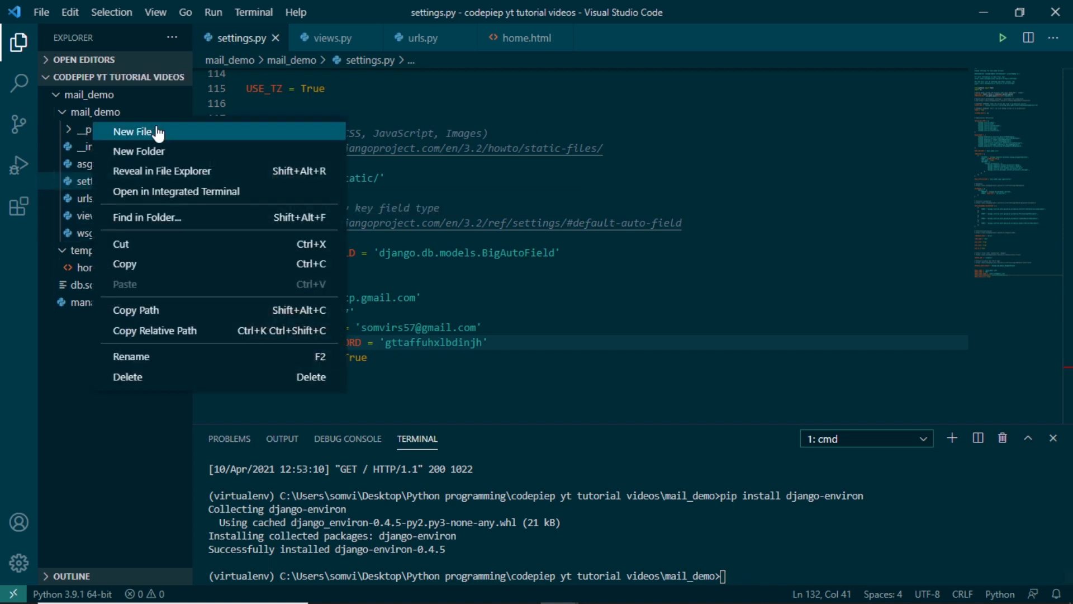
click(135, 131)
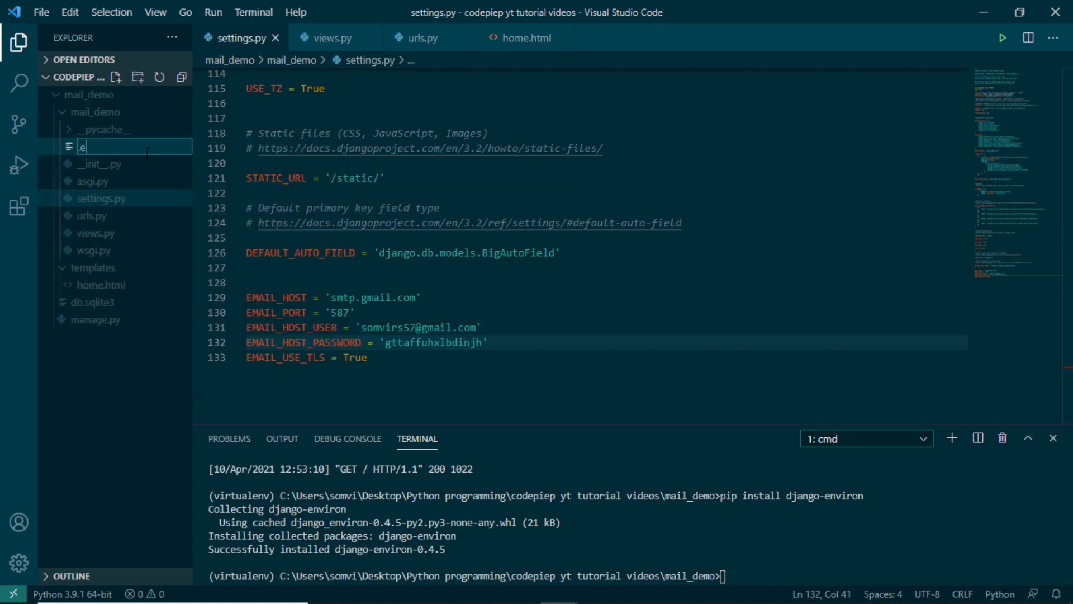
- Name the new file .env and add an empty email_user='' entry
key(Enter)
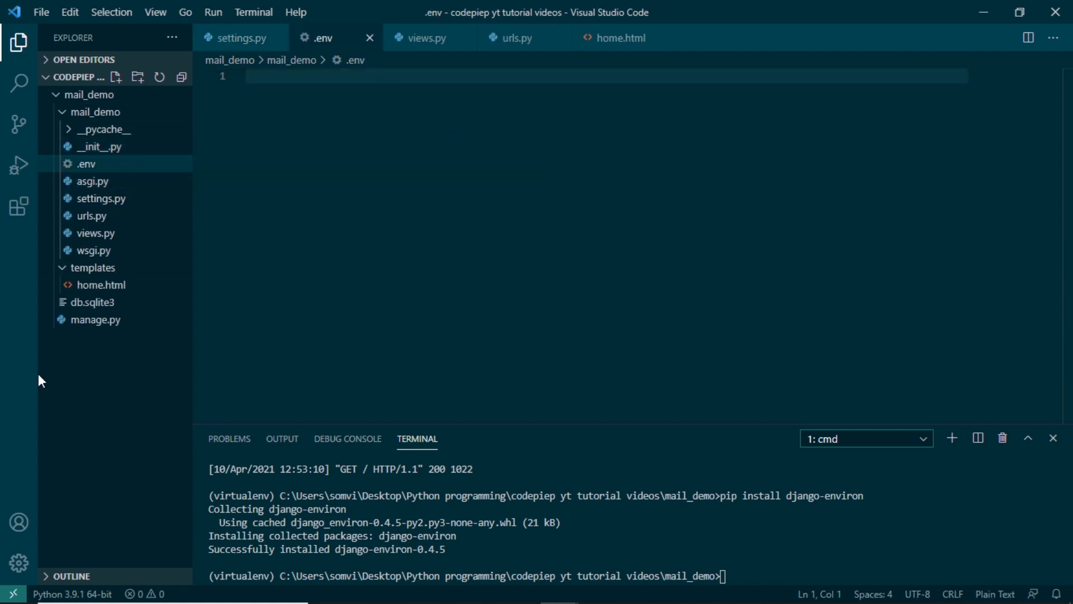
click(272, 76)
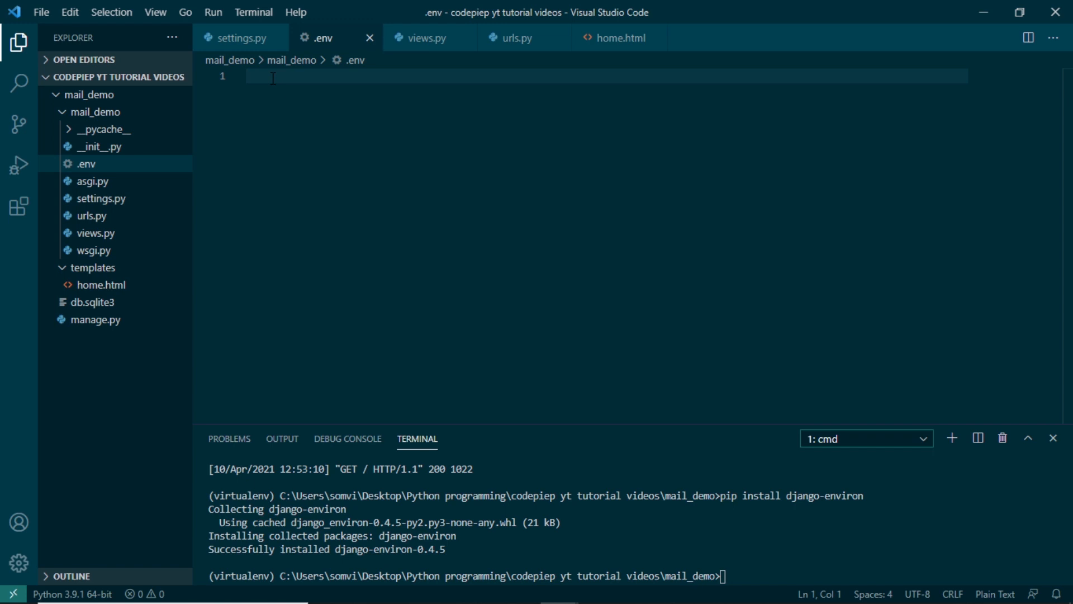
text(email_use)
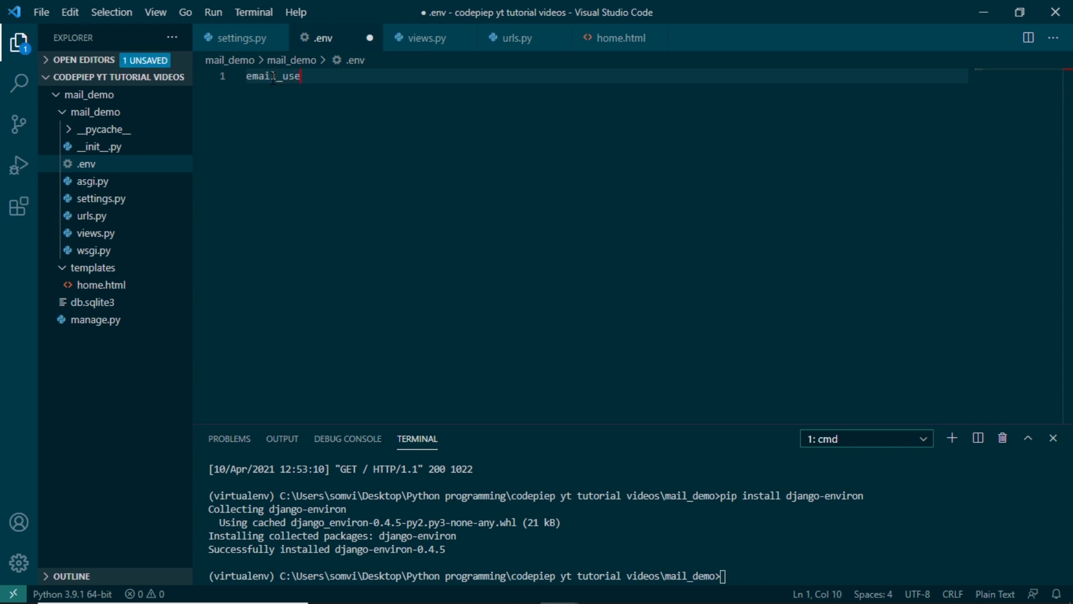
text(r='')
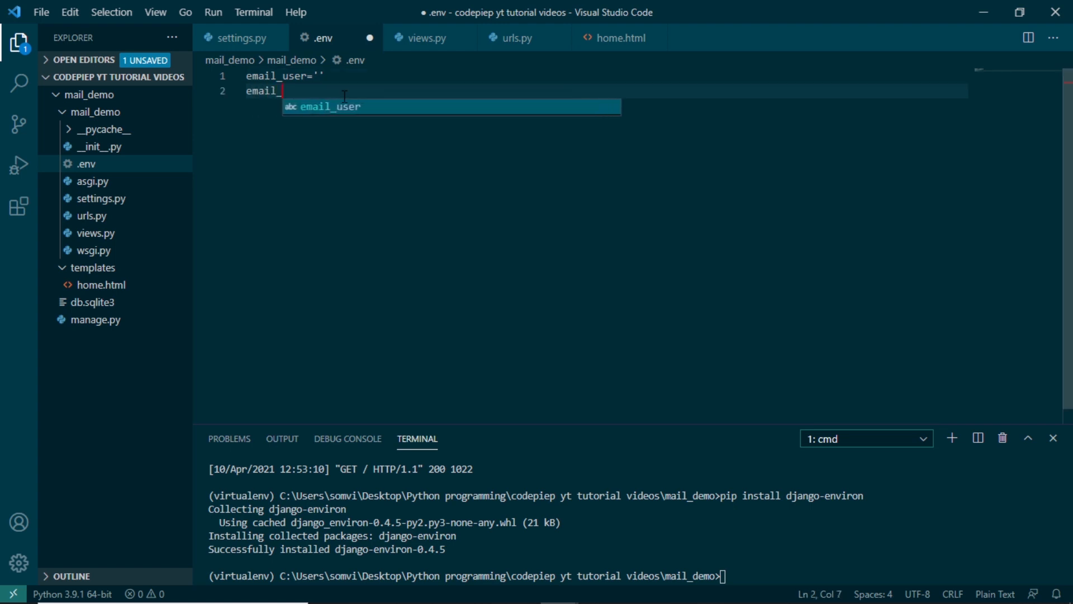
click(238, 38)
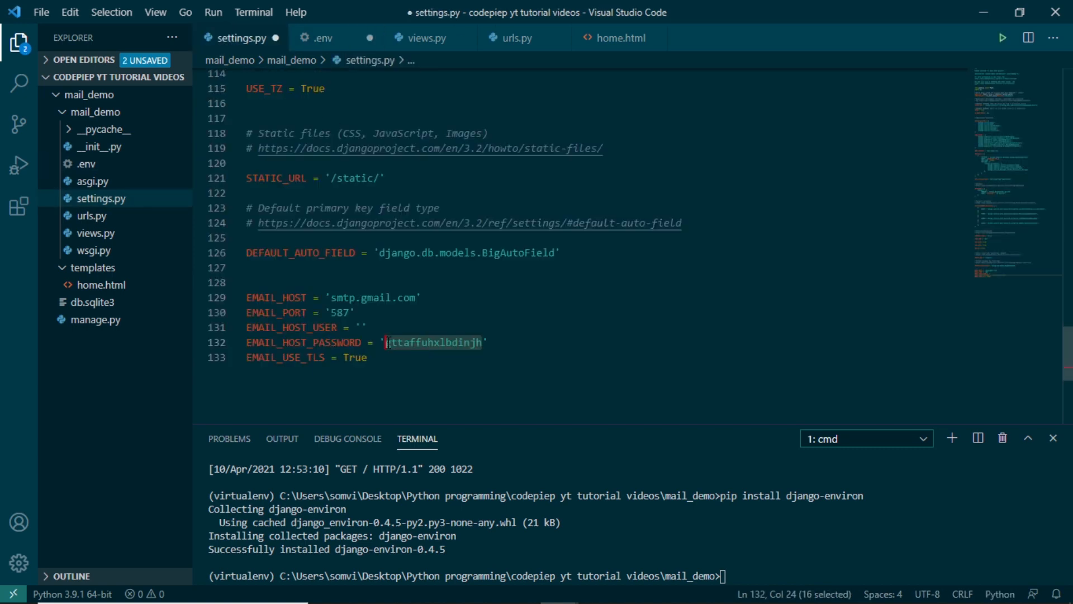
- Move the sender address into .env and remove user and password values from settings.py
click(317, 38)
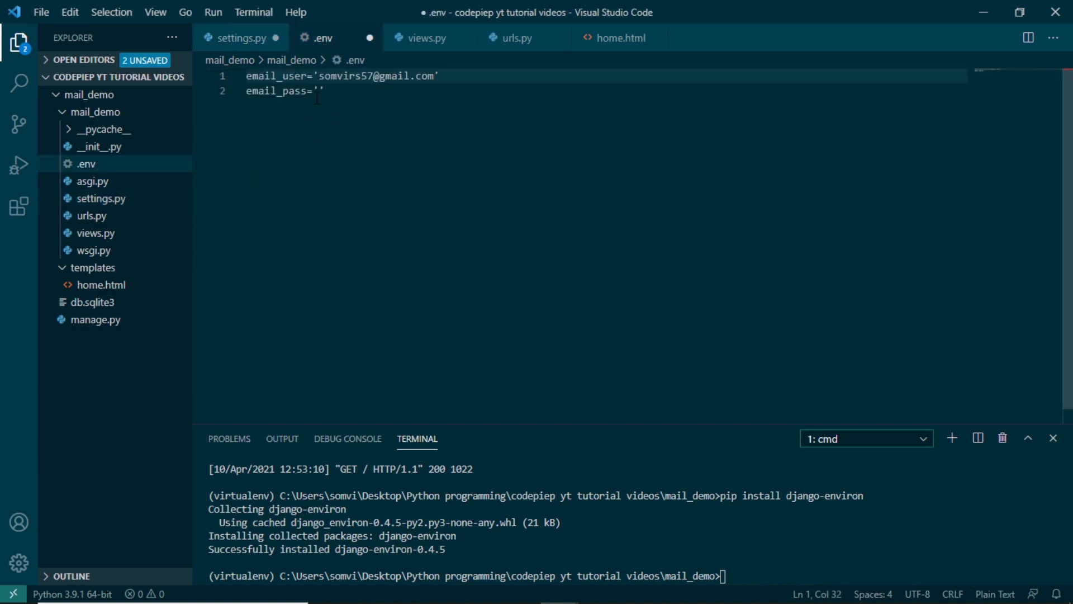
click(240, 38)
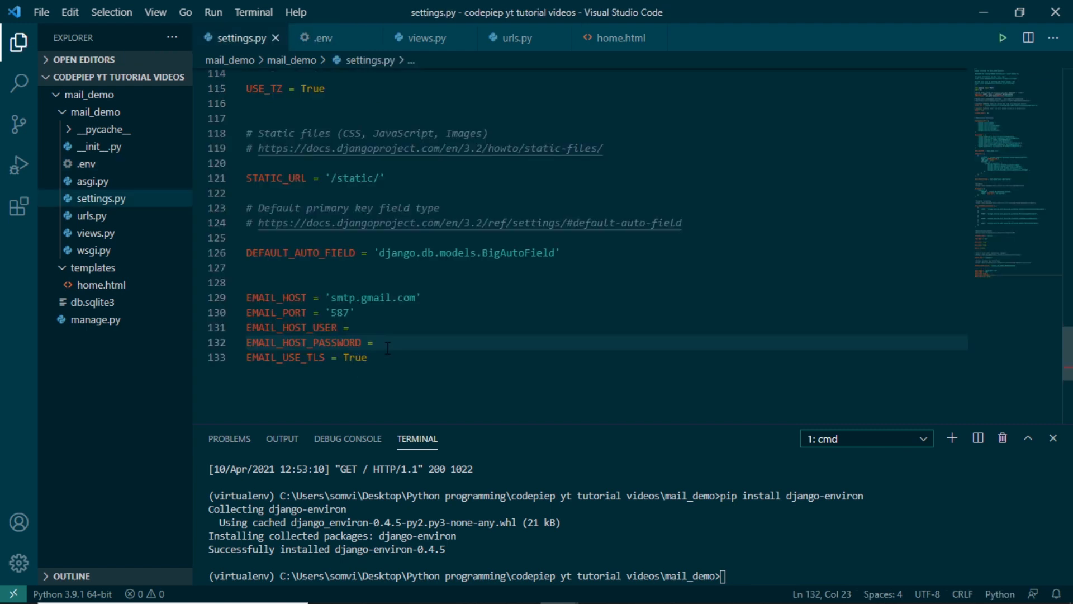
key(Enter)
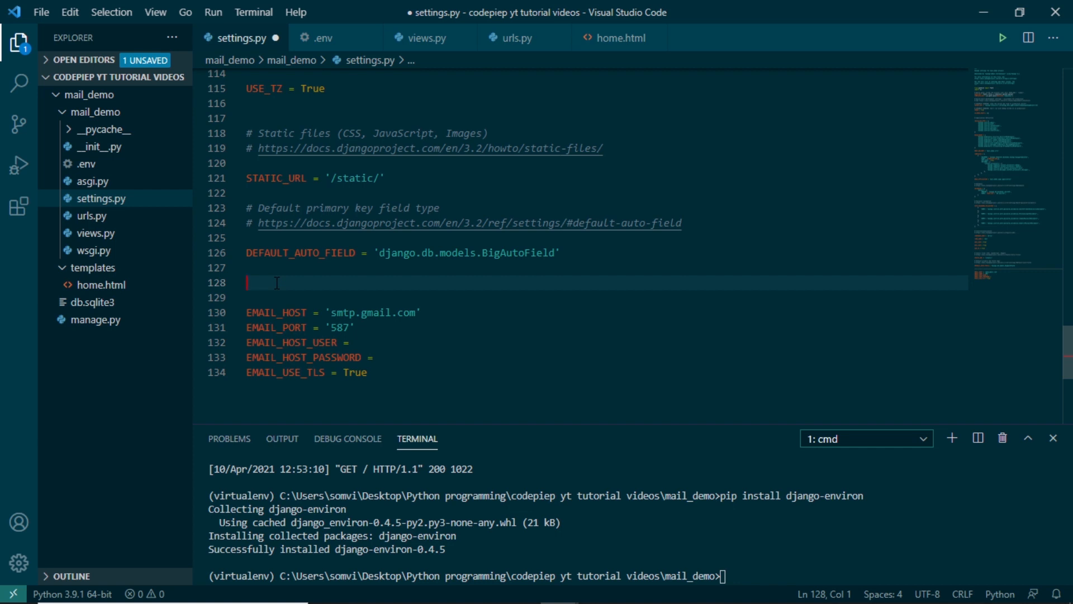
- Import environ, set user and password to env(email_user)/env(email_pass), and run the server
text(import environ)
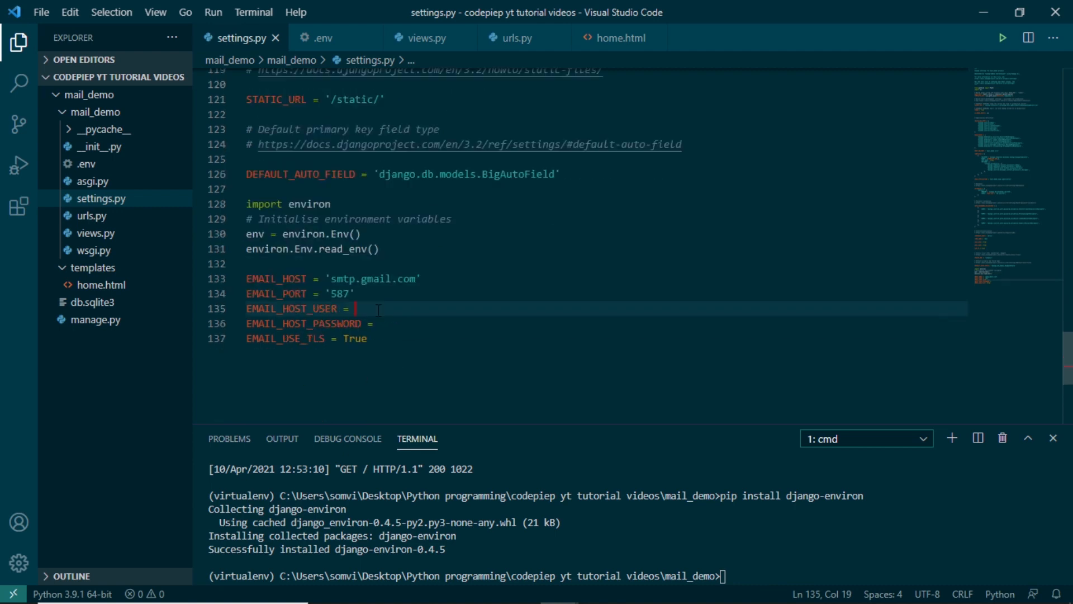
text(env())
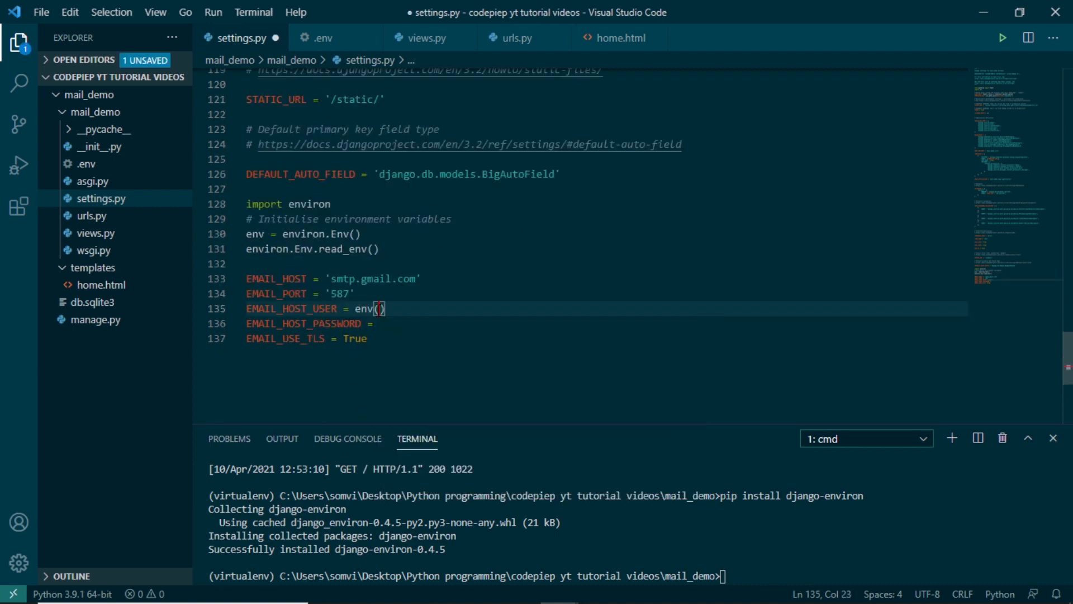
text(email)
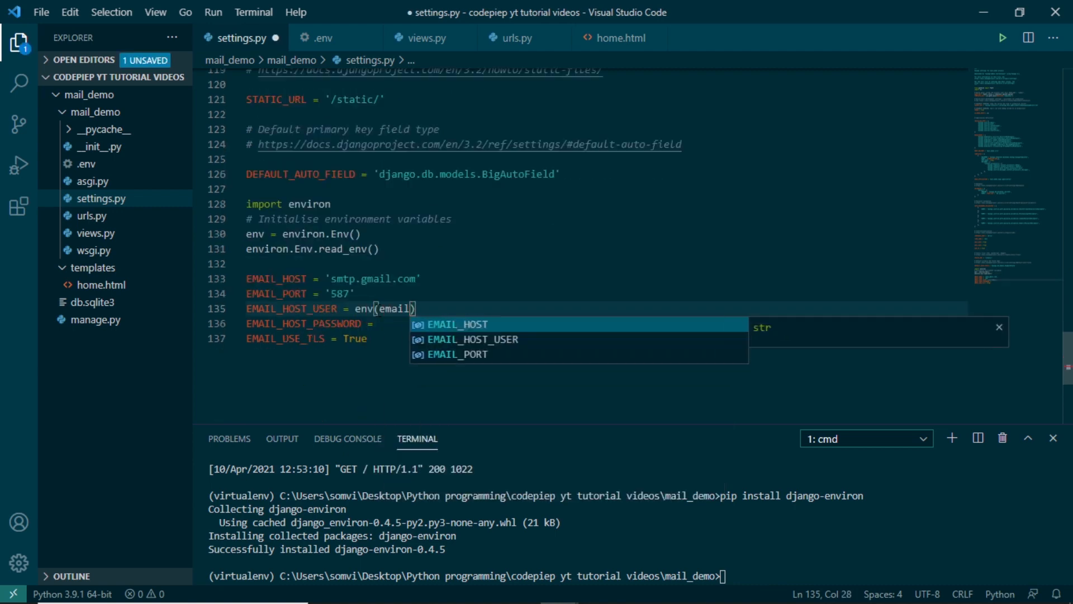
text(_user)
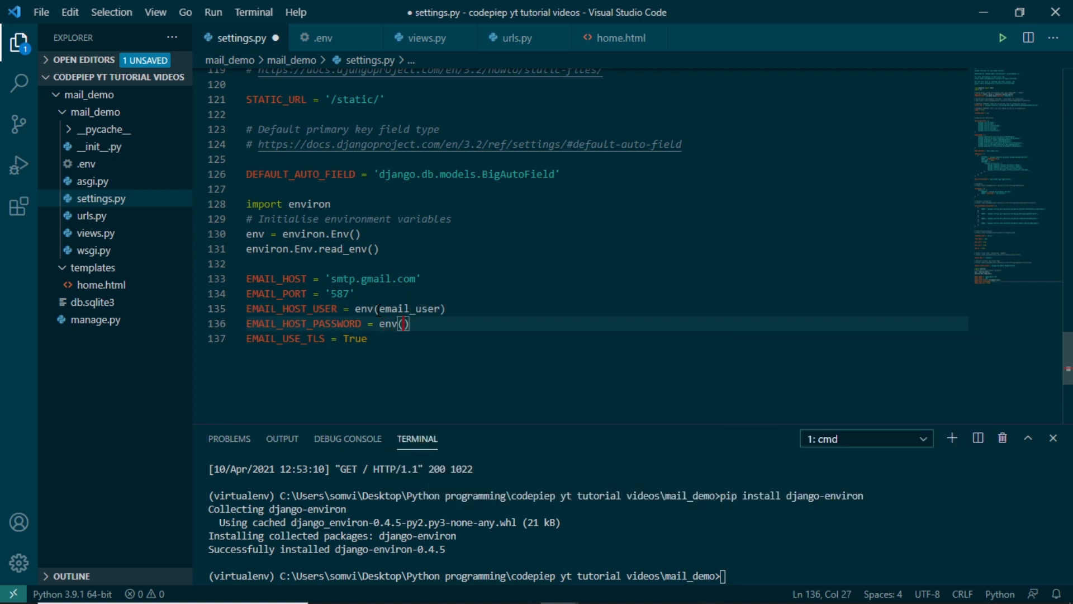
text(email_pass)
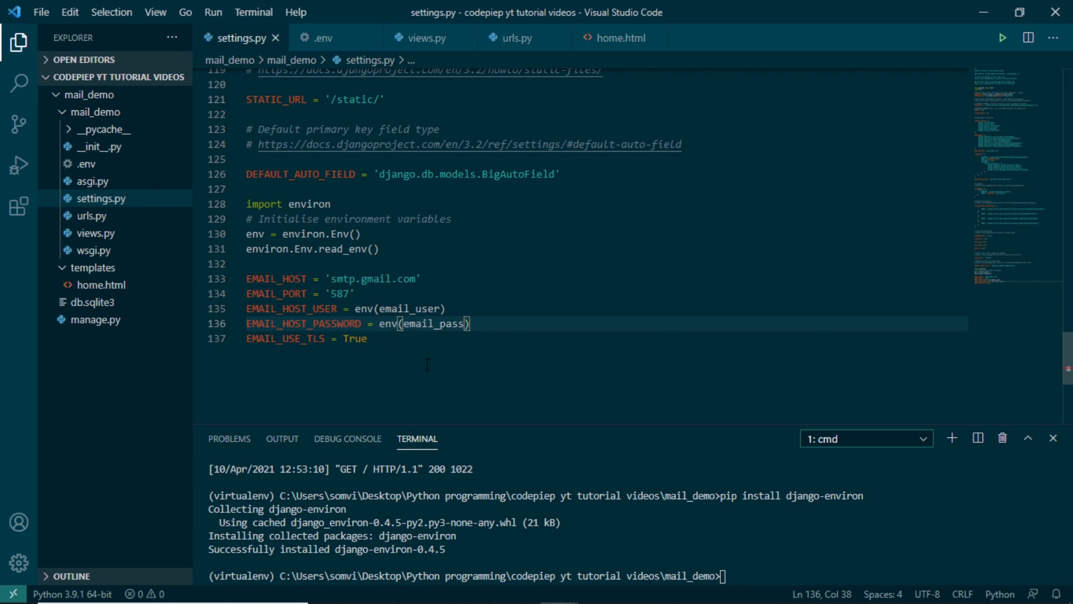
text(python manage.py runserver)
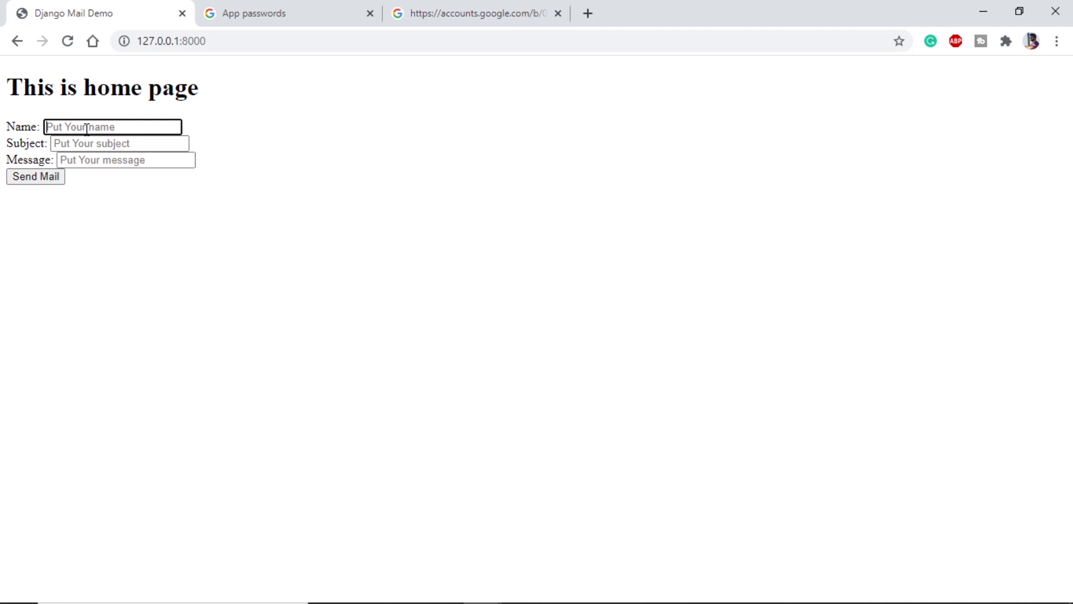
- Send a mail with name 'test 1', a test subject and message 'test message 1'
text(test 1)
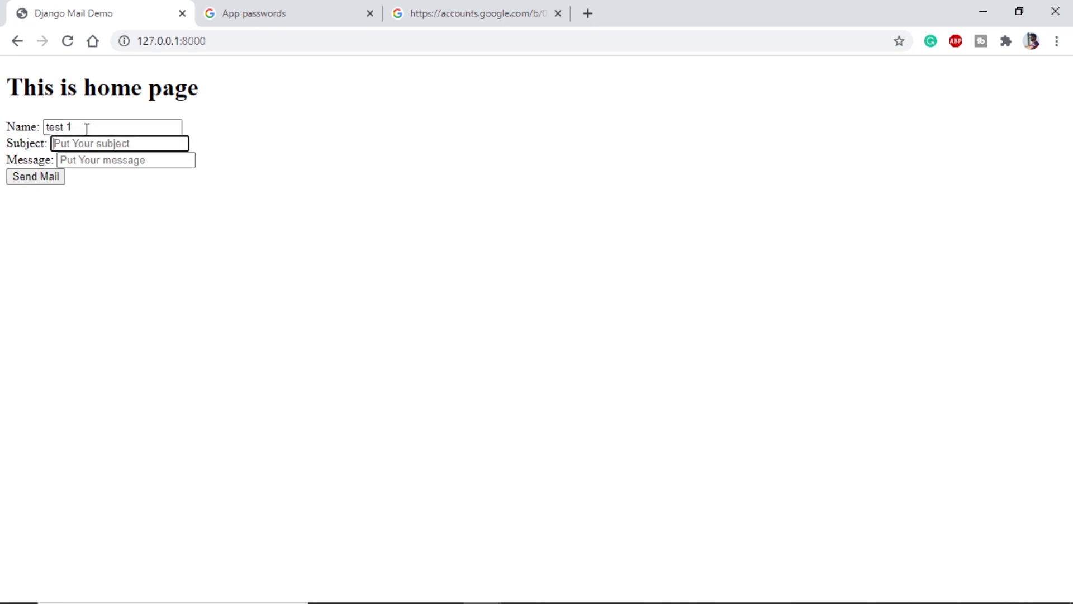
text(test subje)
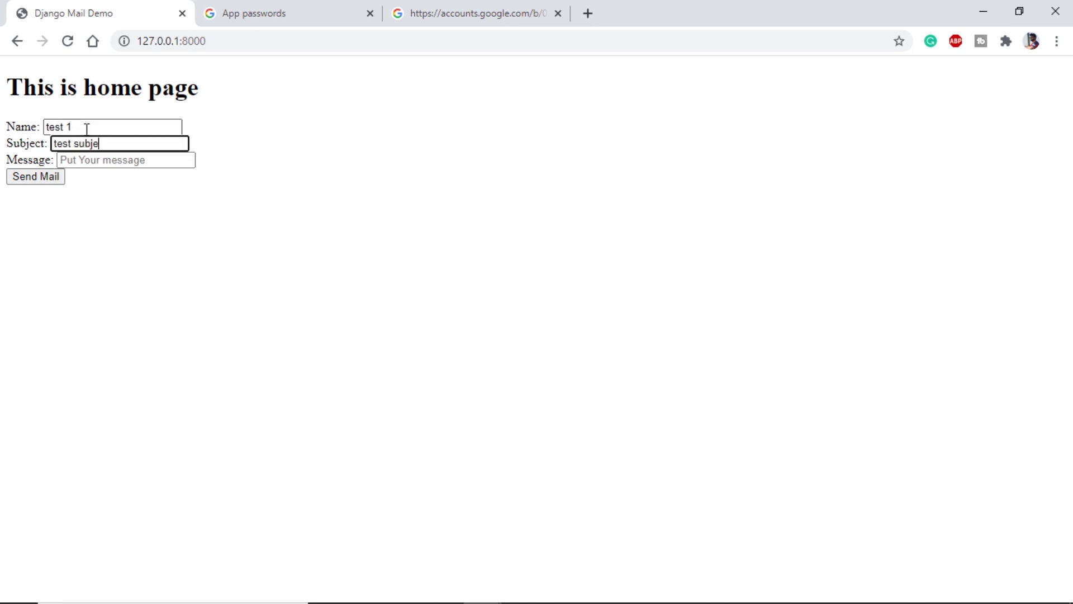
text(test)
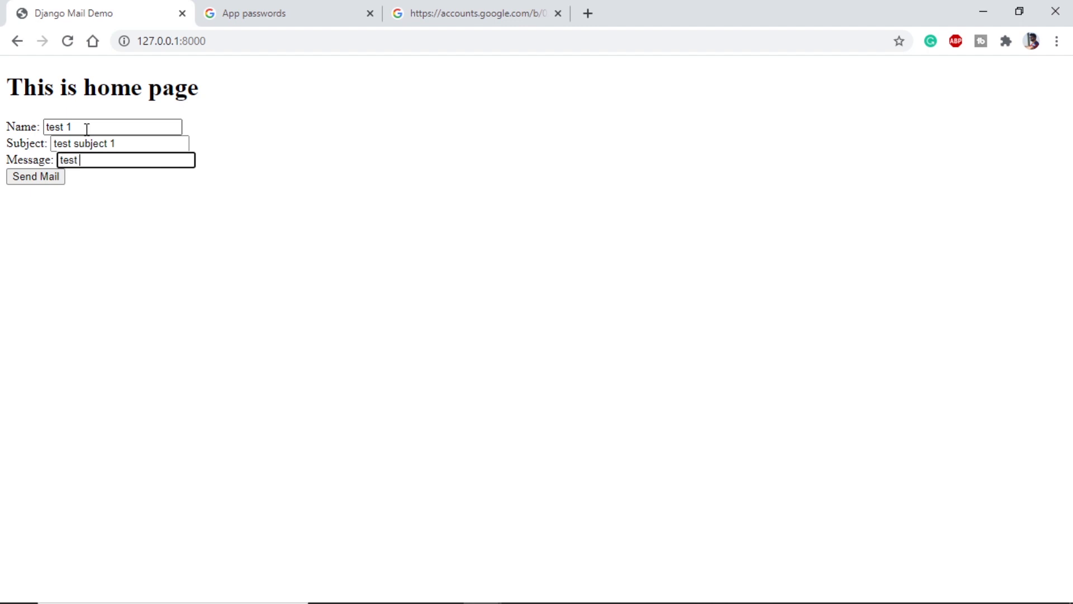
text(message 1)
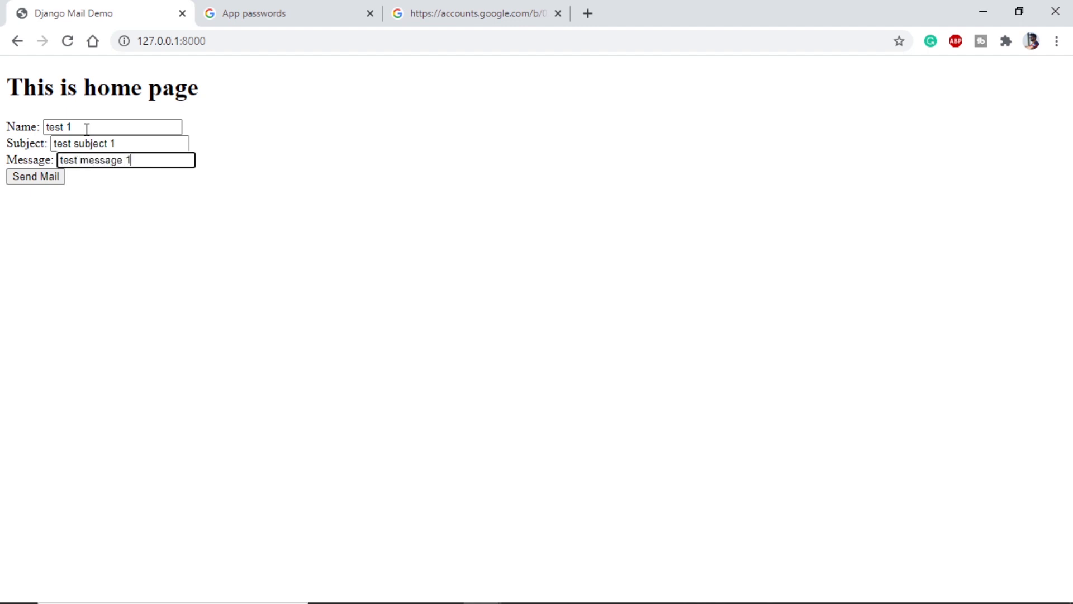
click(34, 176)
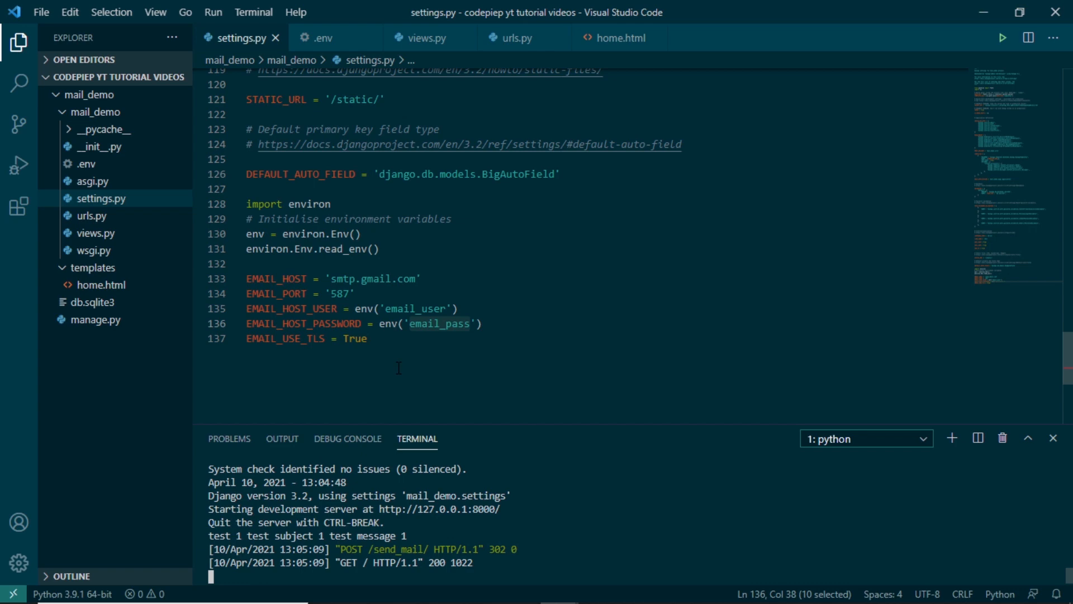
mouse_move(438, 360)
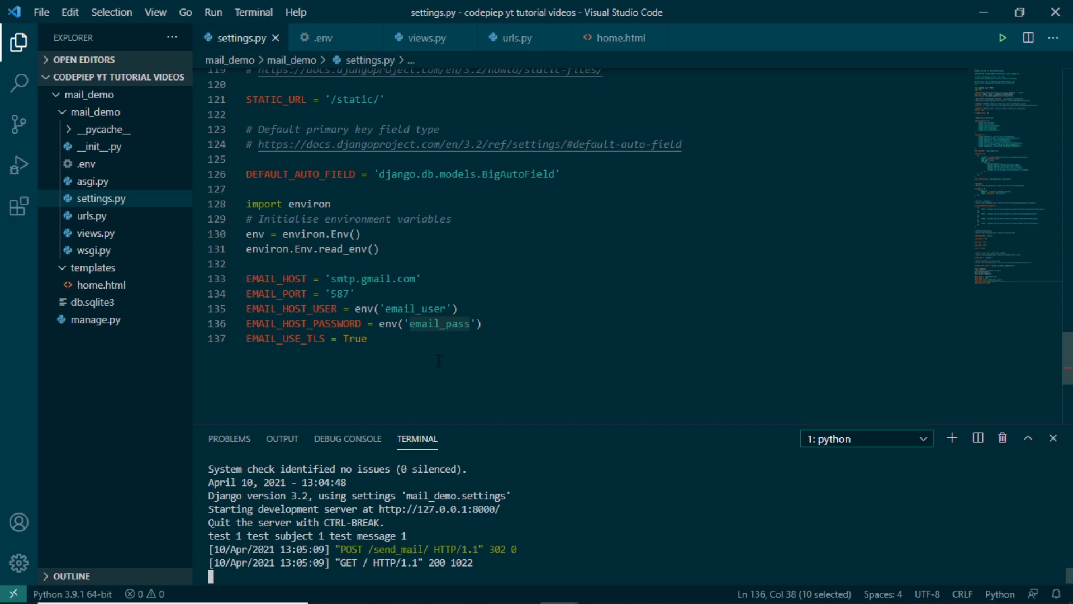
- Cut the SECRET_KEY string from settings.py into a SECRET_KEY= entry in .env
scroll(up, 3)
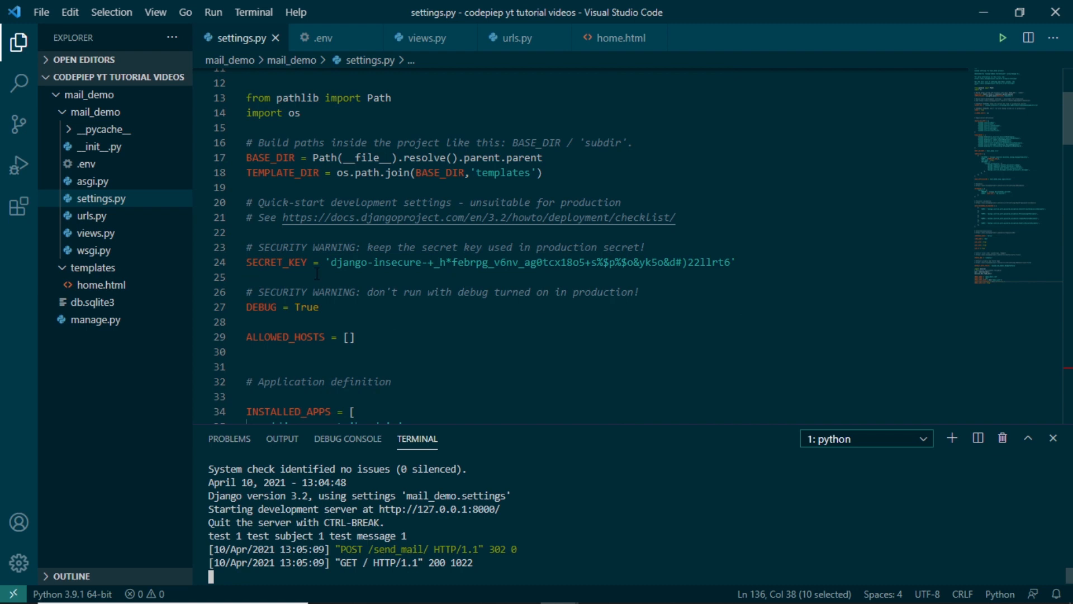
double_click(277, 262)
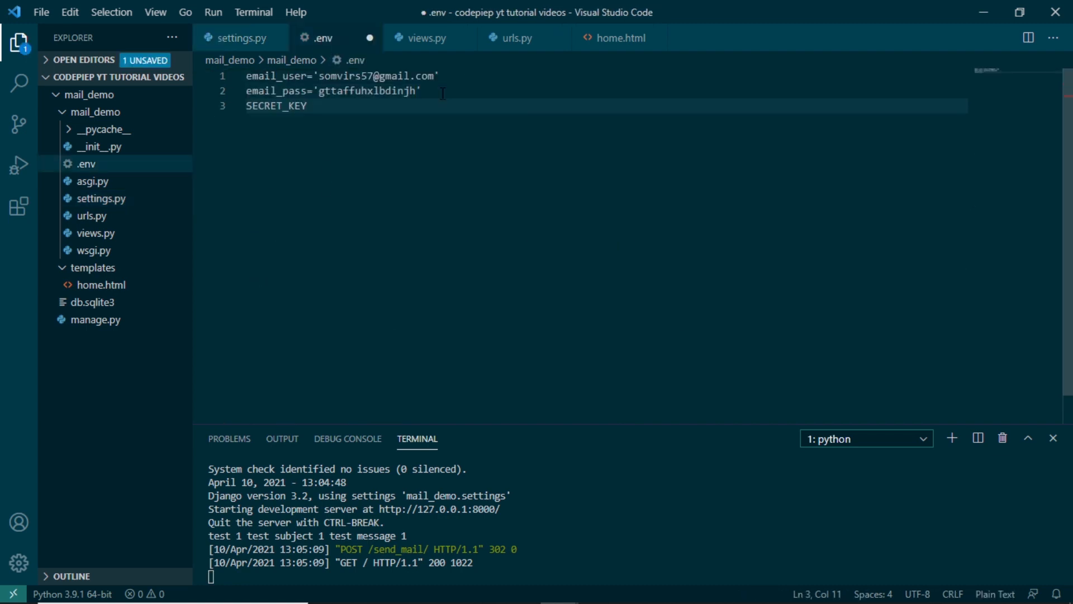
text(=)
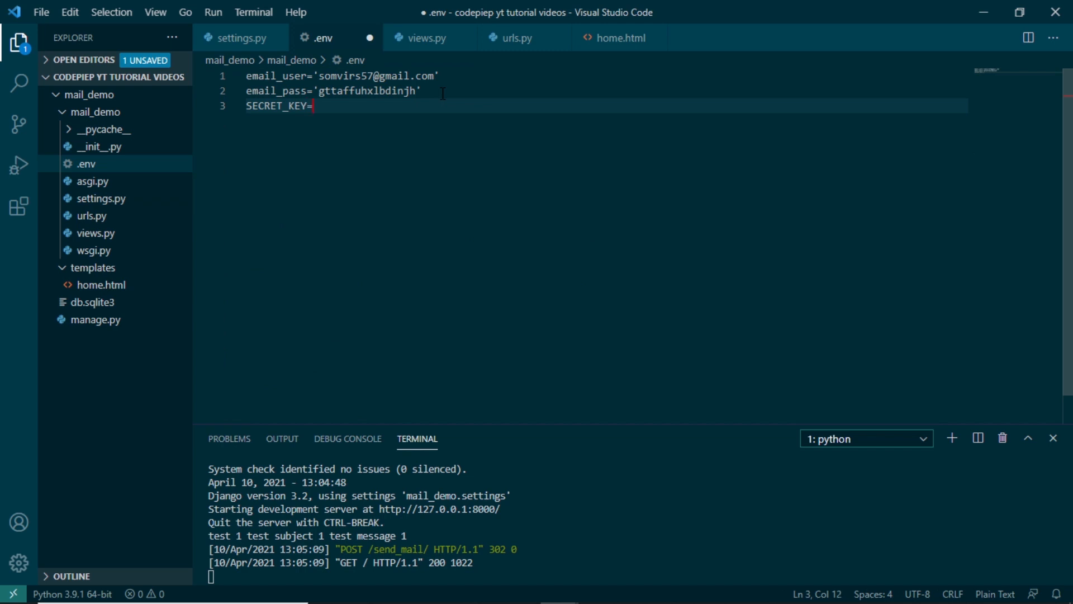
click(238, 38)
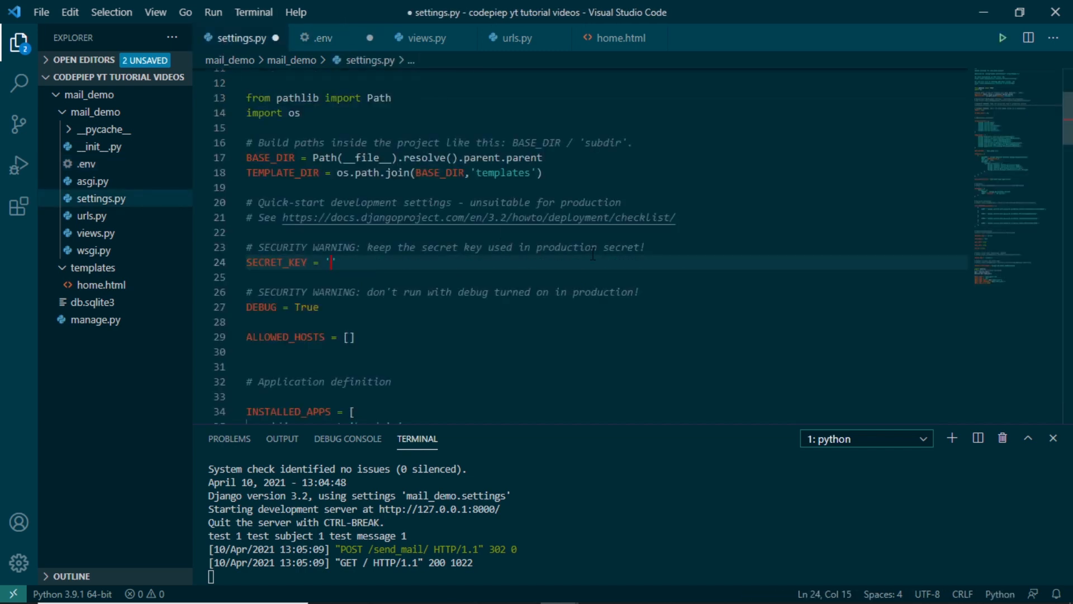
click(323, 38)
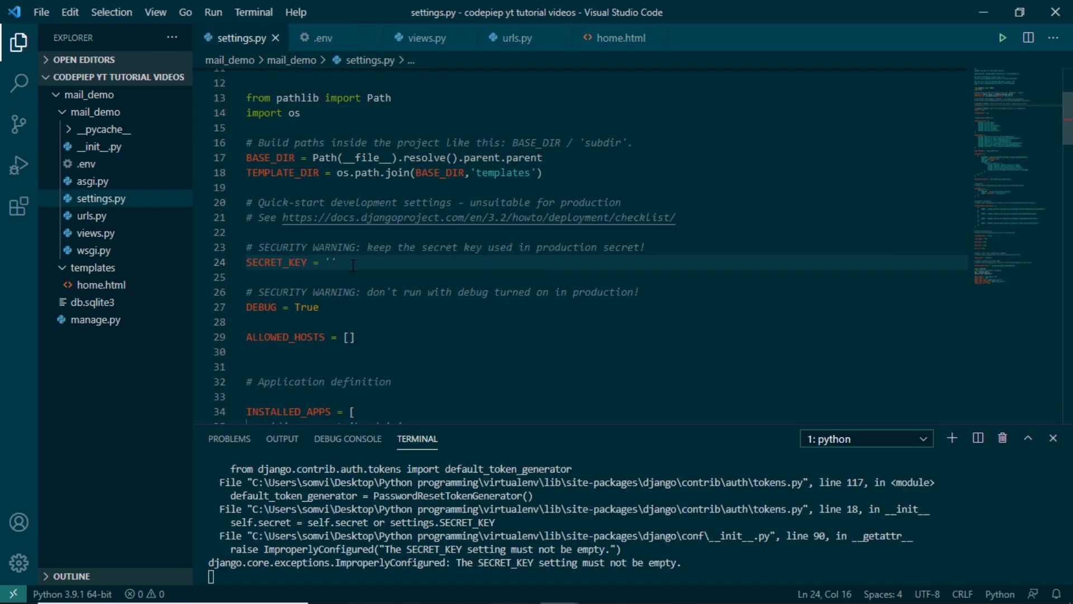
- Set SECRET_KEY to env('SECRET_KEY'), move the environ setup to the top, and save
text(env())
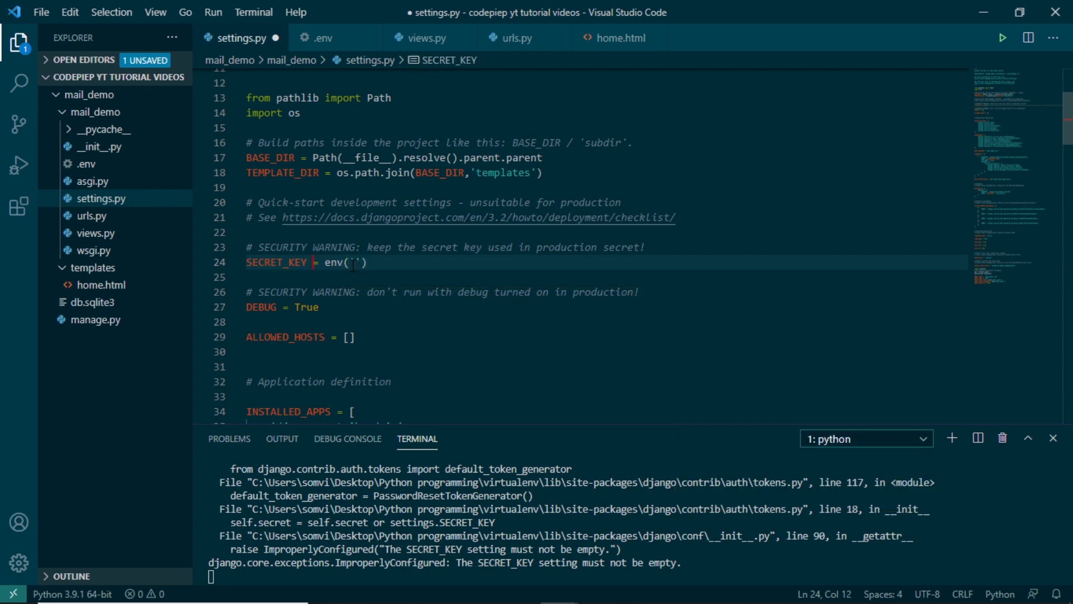
text(SECRET_KEY)
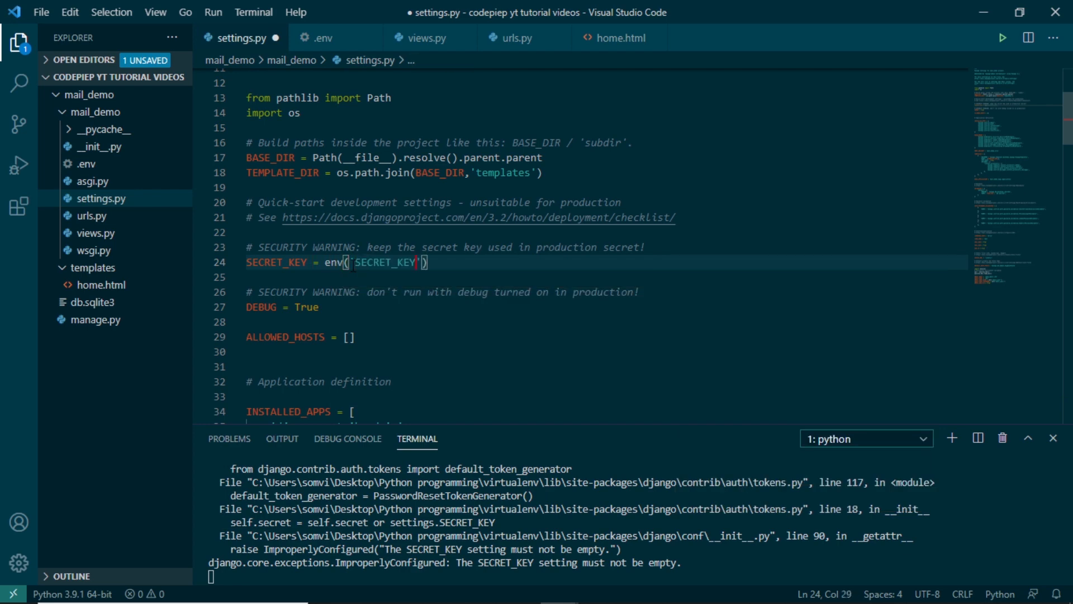
key(ctrl+s)
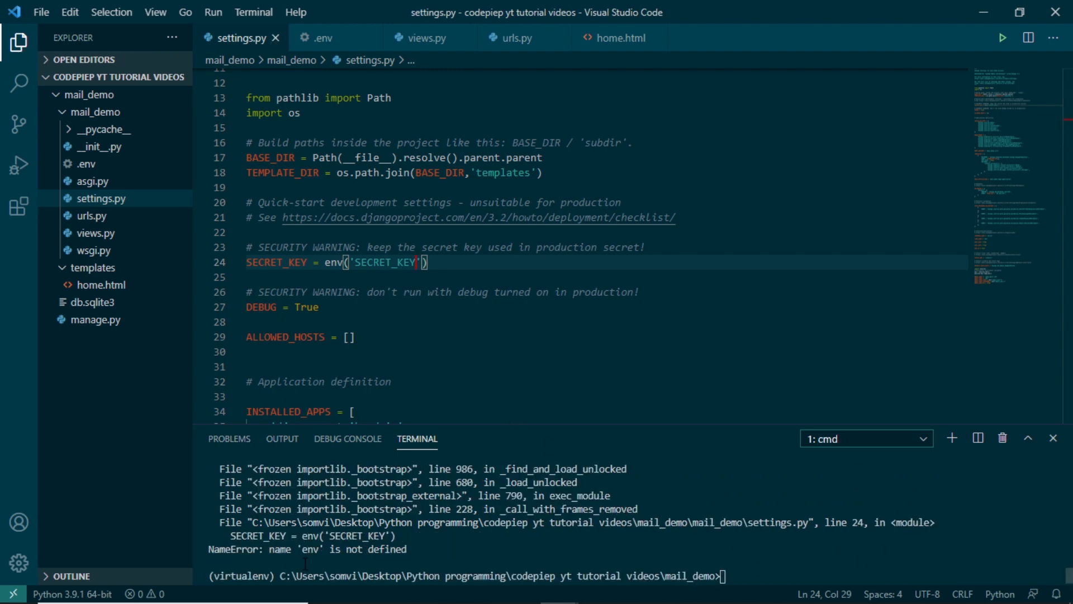
scroll(down, 3)
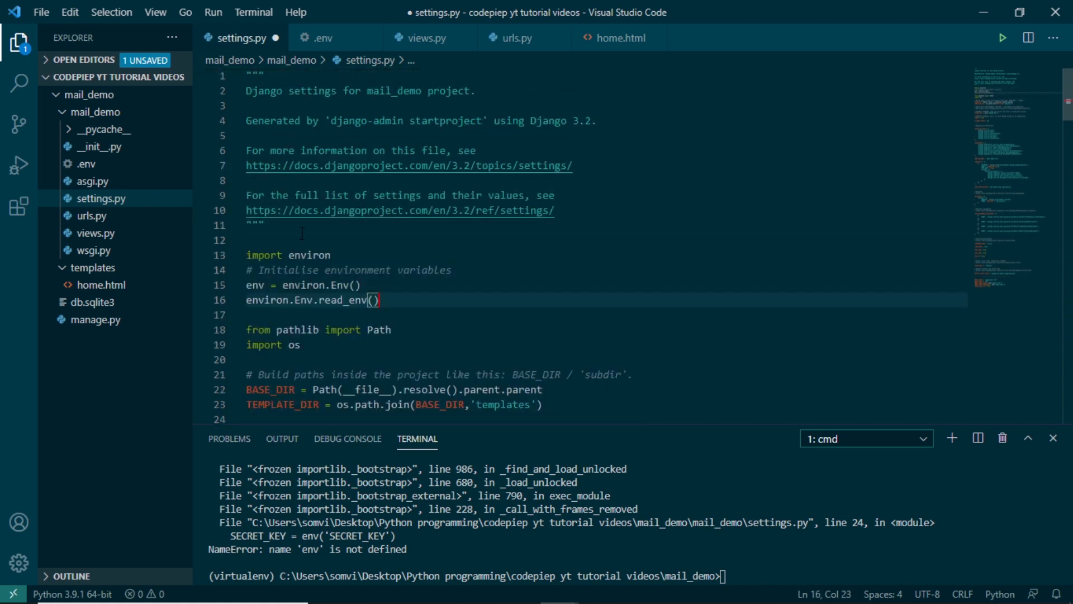
key(ctrl+s)
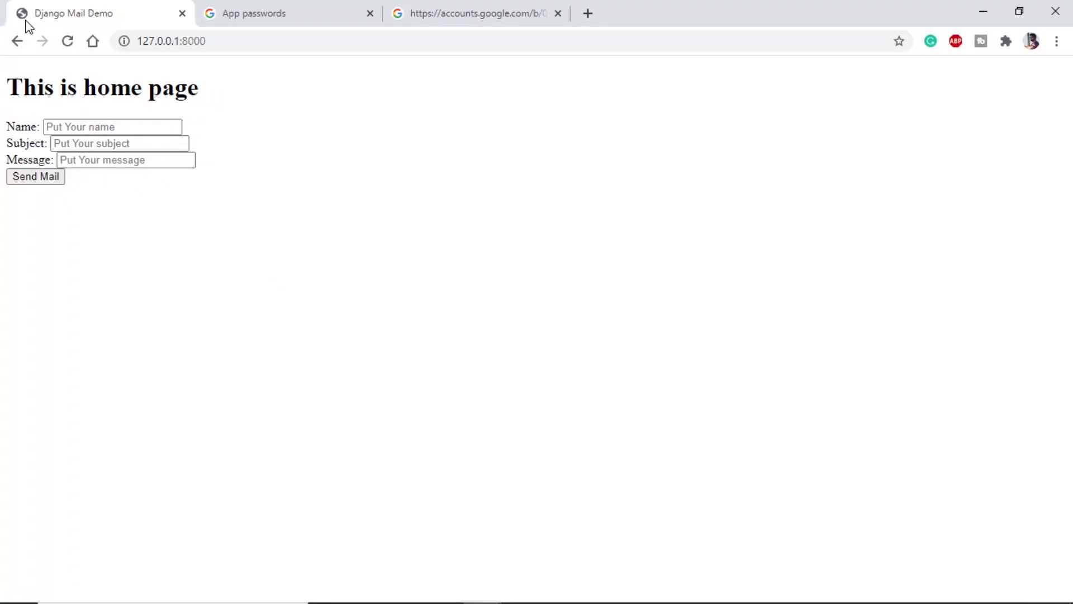
mouse_move(153, 236)
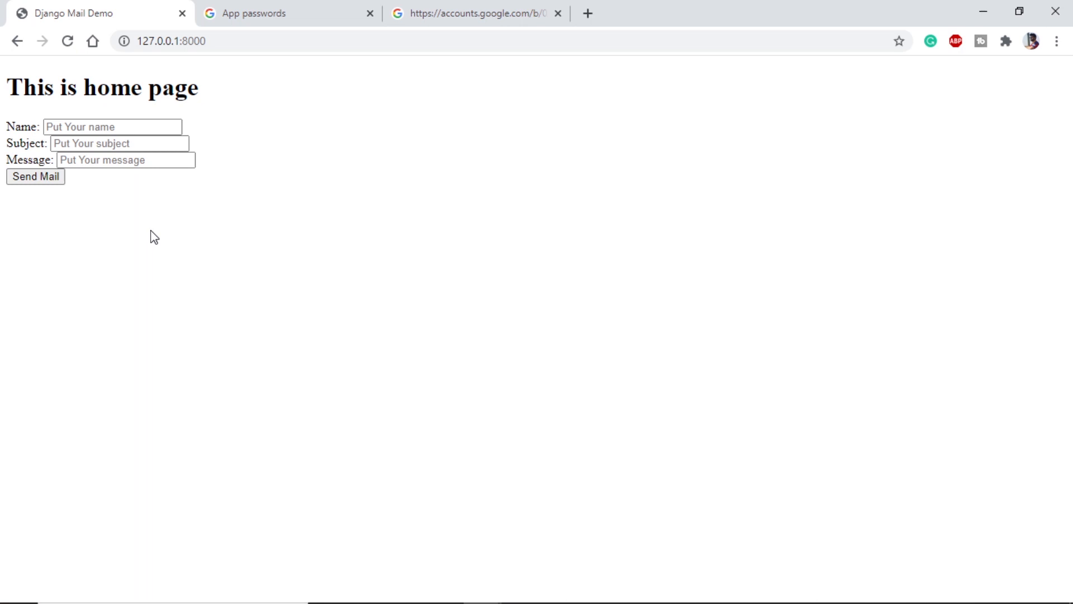
mouse_move(298, 360)
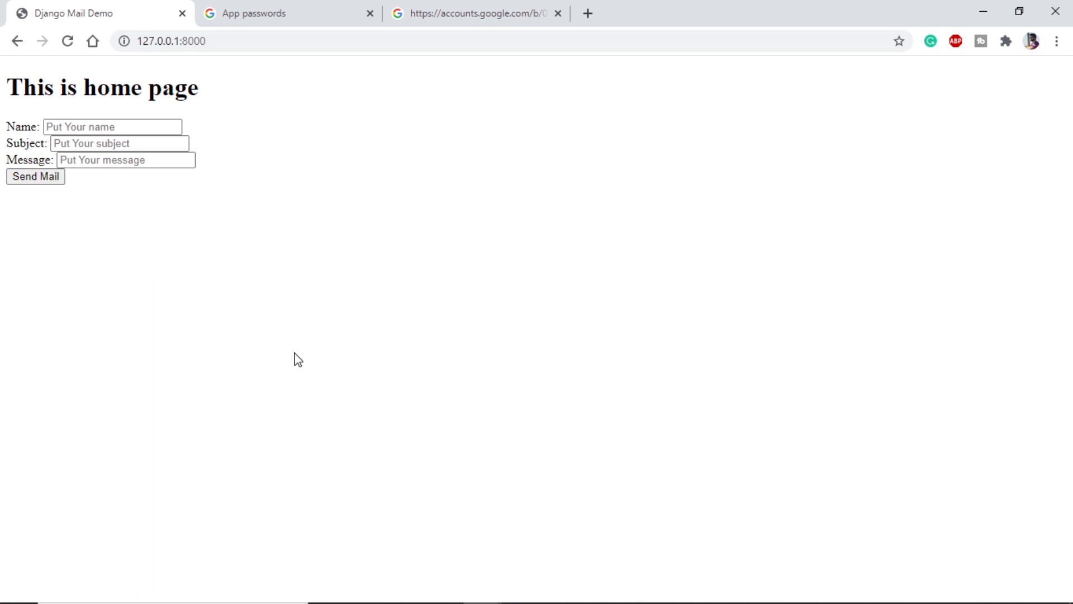